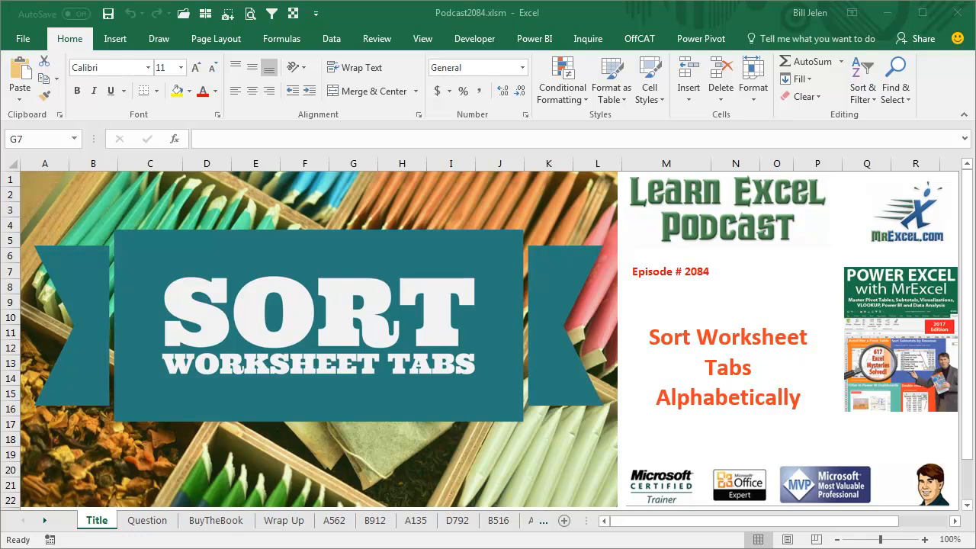
- Show the Question sheet asking about alphabetizing sheet tabs, with the Data ribbon open
left_click(147, 520)
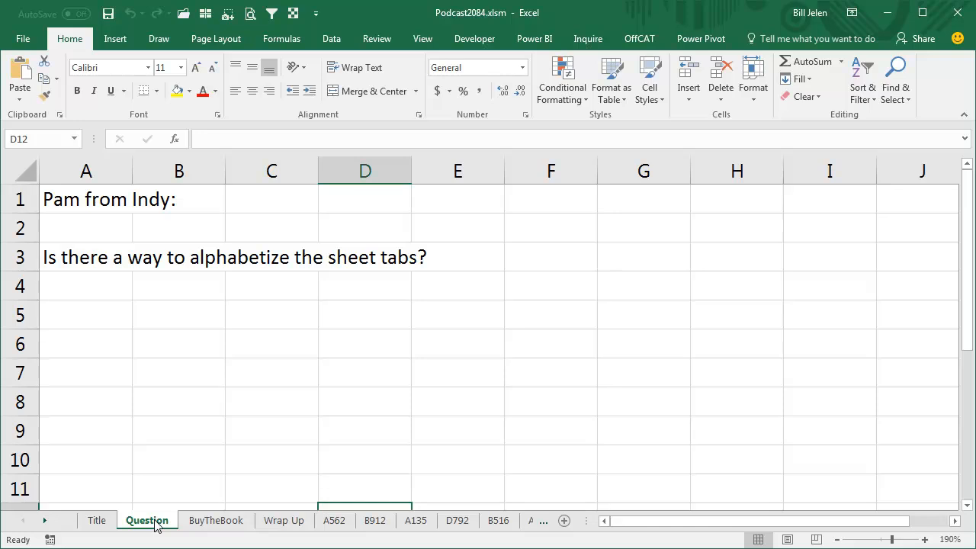
left_click(331, 38)
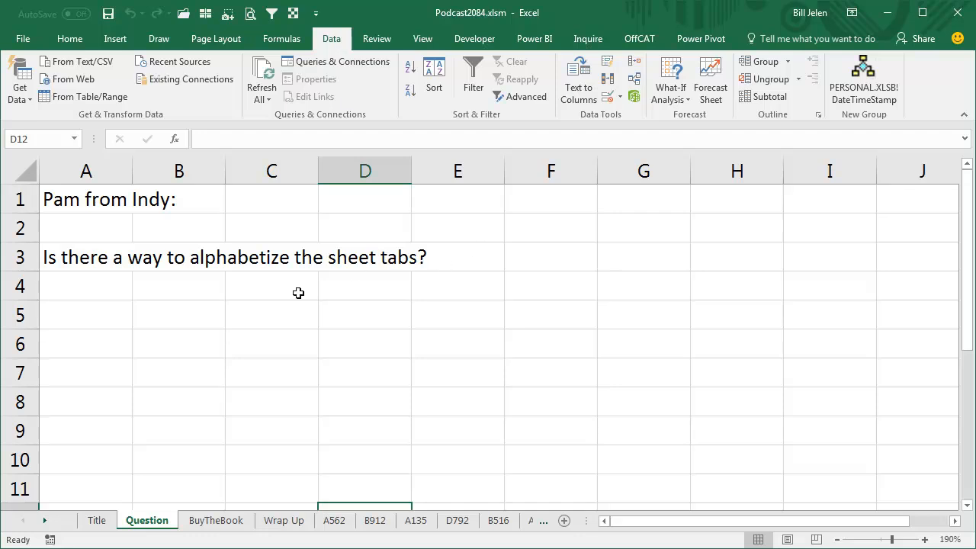
mouse_move(331, 374)
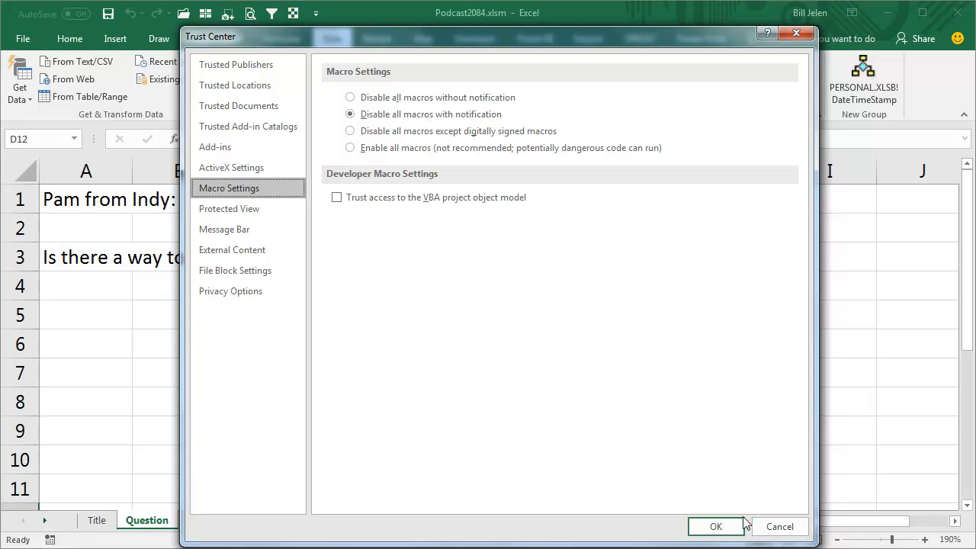
left_click(716, 526)
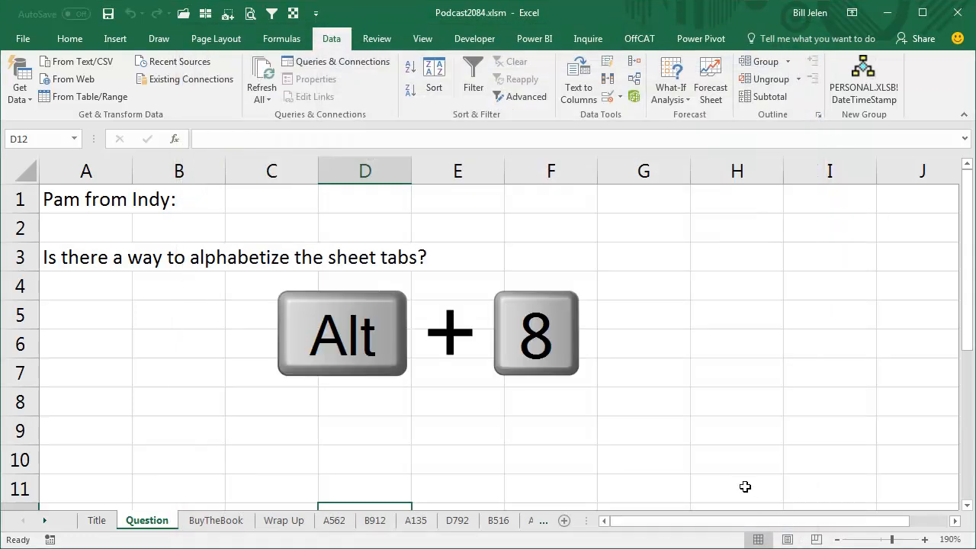
key("alt+f8")
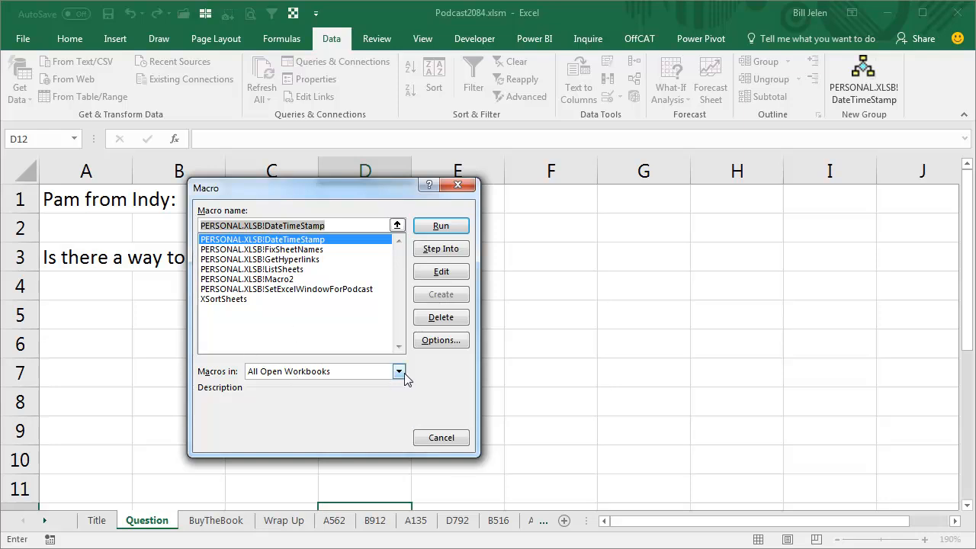
left_click(399, 371)
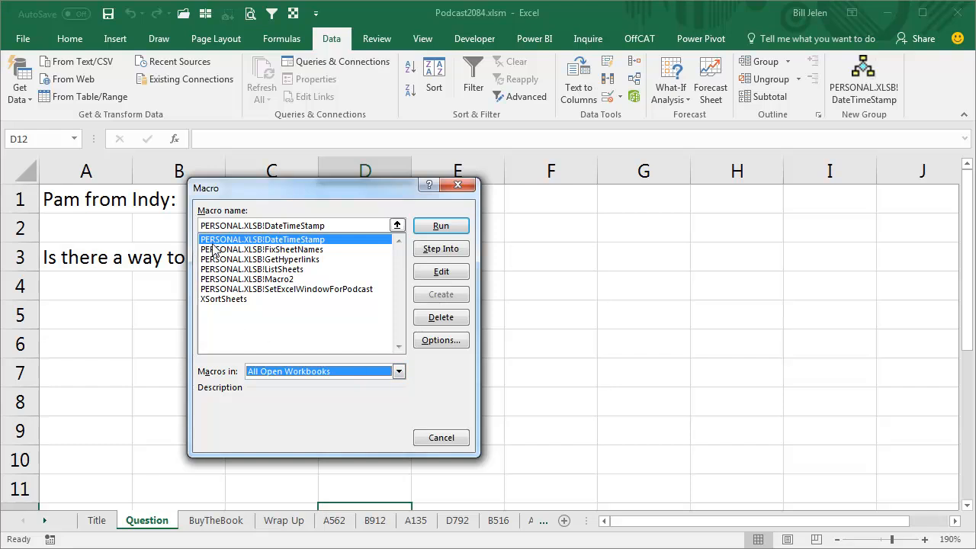
mouse_move(275, 250)
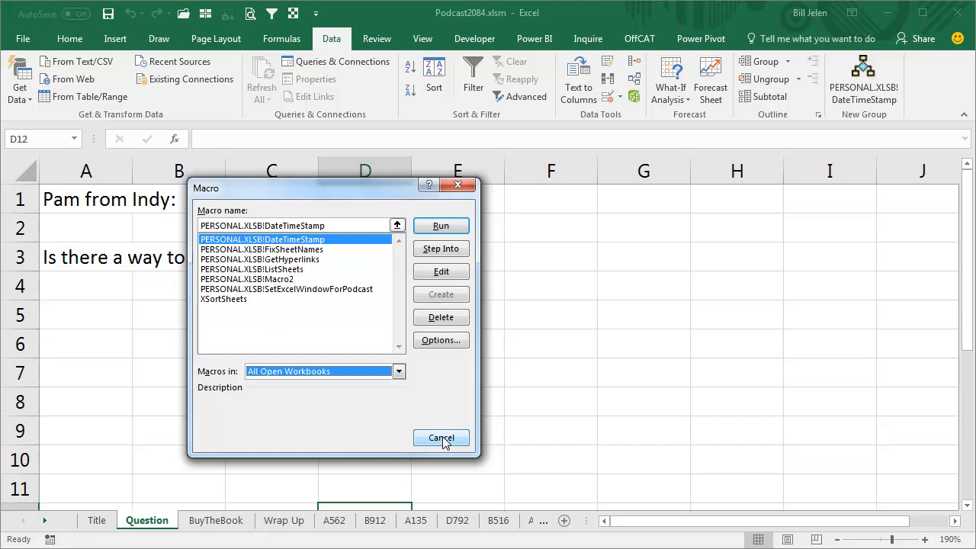
left_click(441, 437)
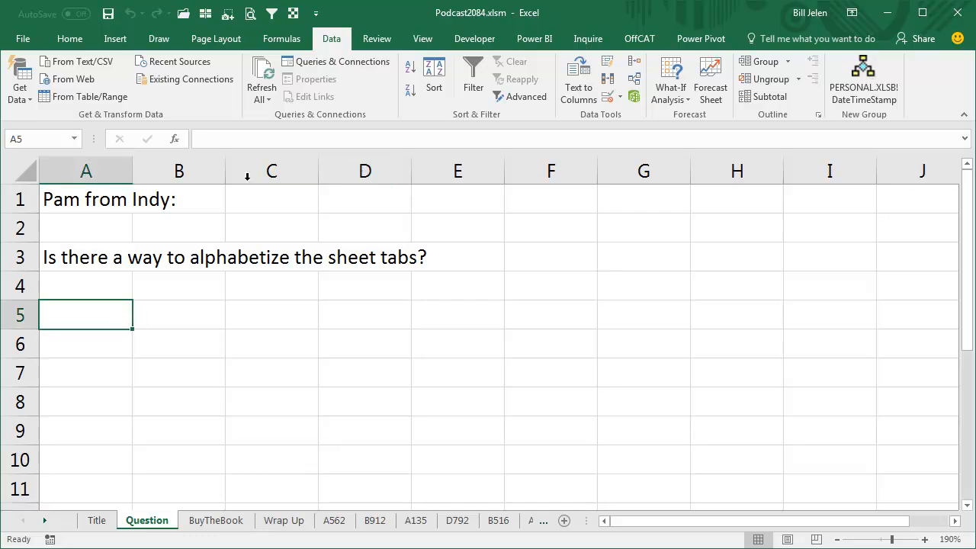
- From cell A5, record macro HelloWorld into the Personal Macro Workbook, entering 'Hello World'
left_click(422, 39)
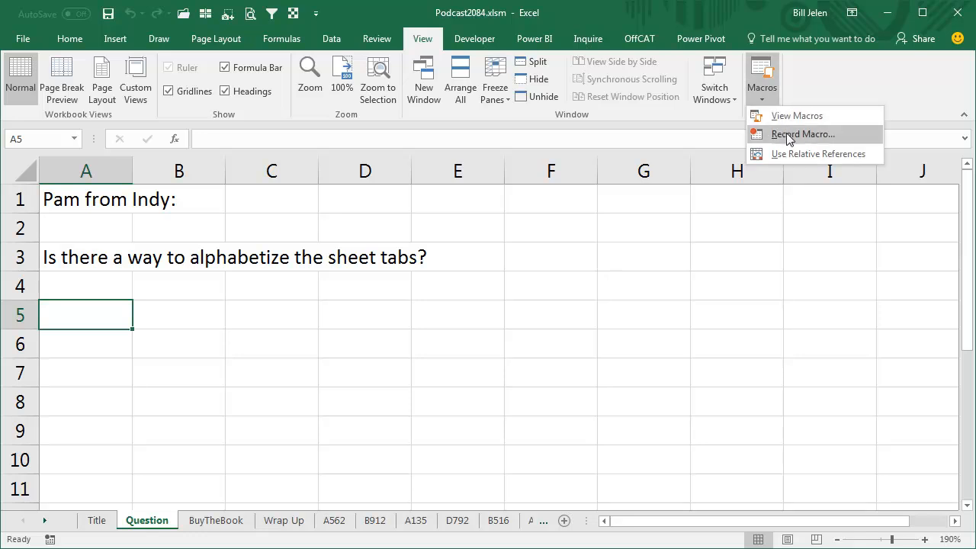
left_click(803, 134)
type("HelloWorld")
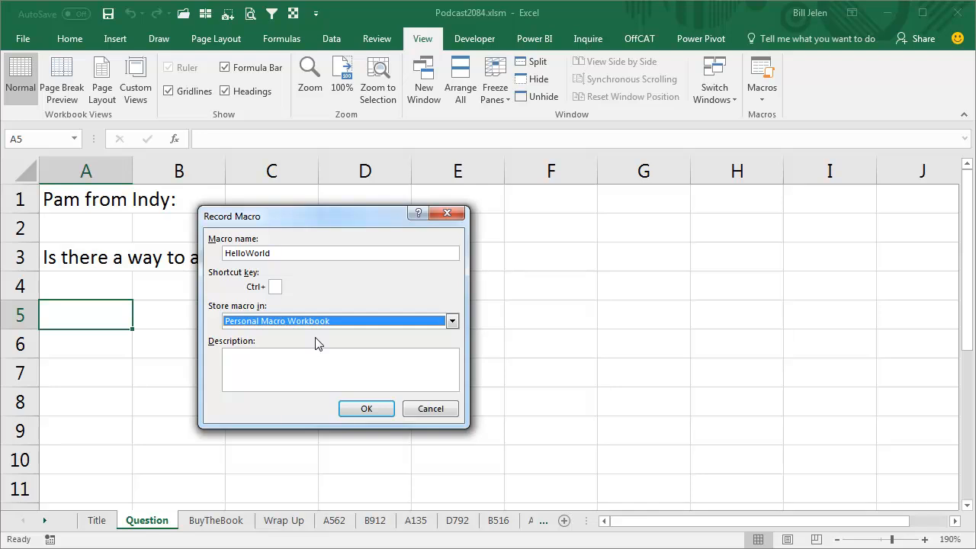
left_click(366, 408)
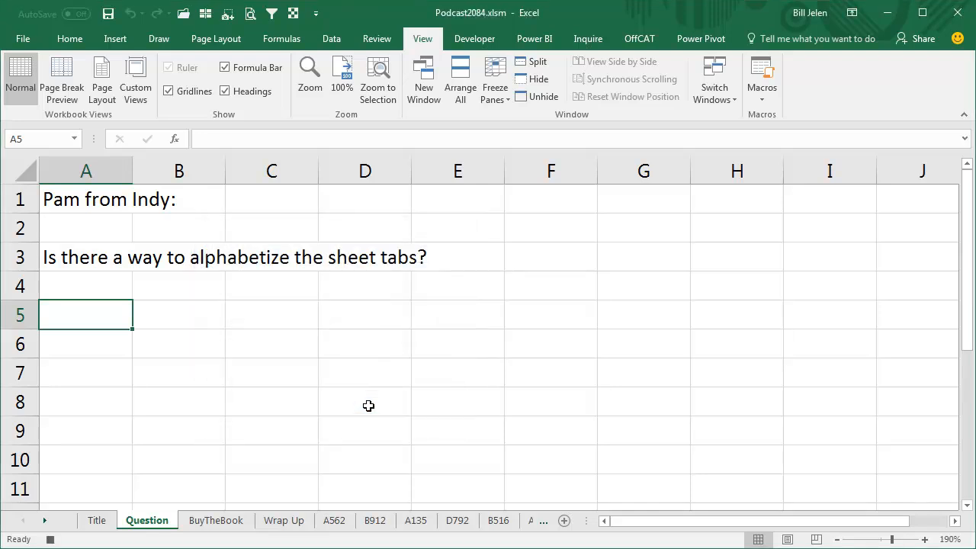
type("Hello Wo")
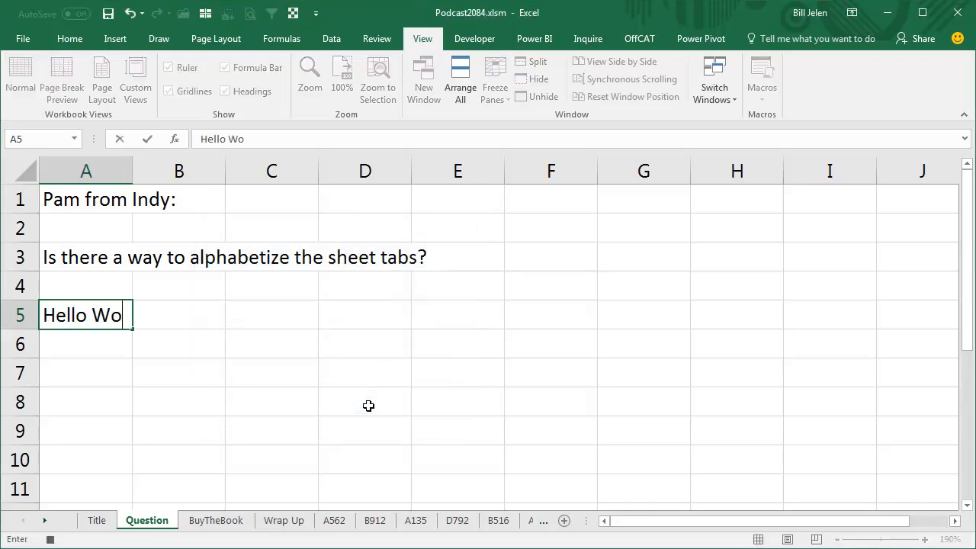
type("rld")
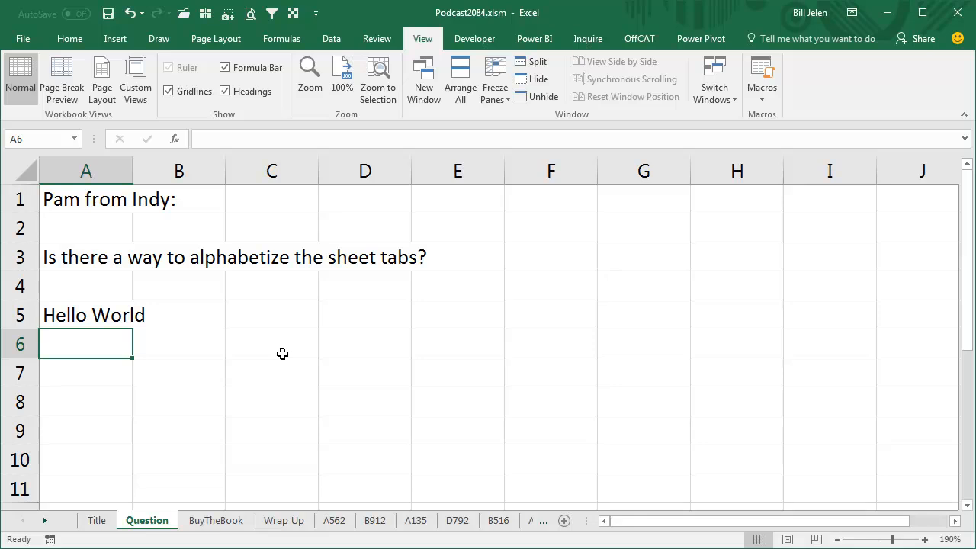
key("Alt+F11")
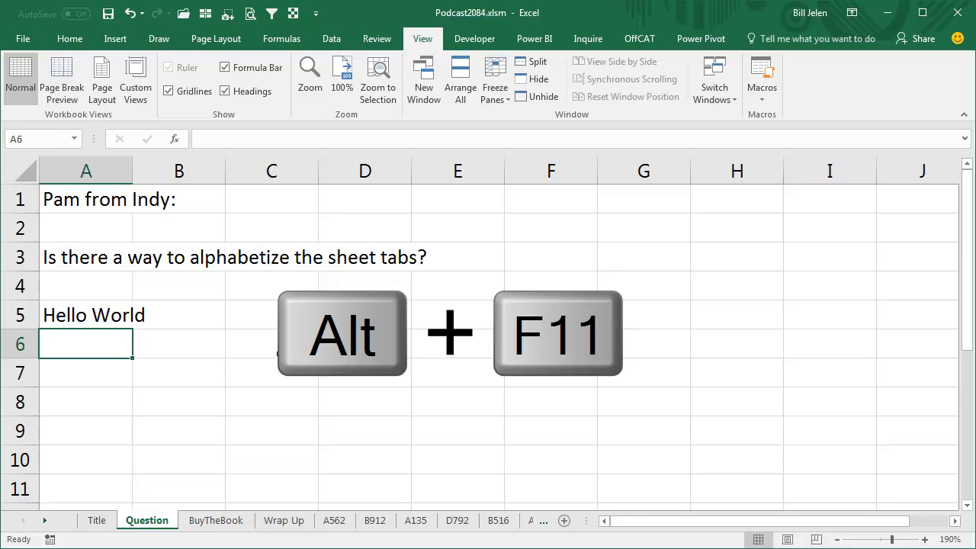
- Show the Project Explorer and open PERSONAL.XLSB's Module1 code, scrolled to its end
key("alt+F11")
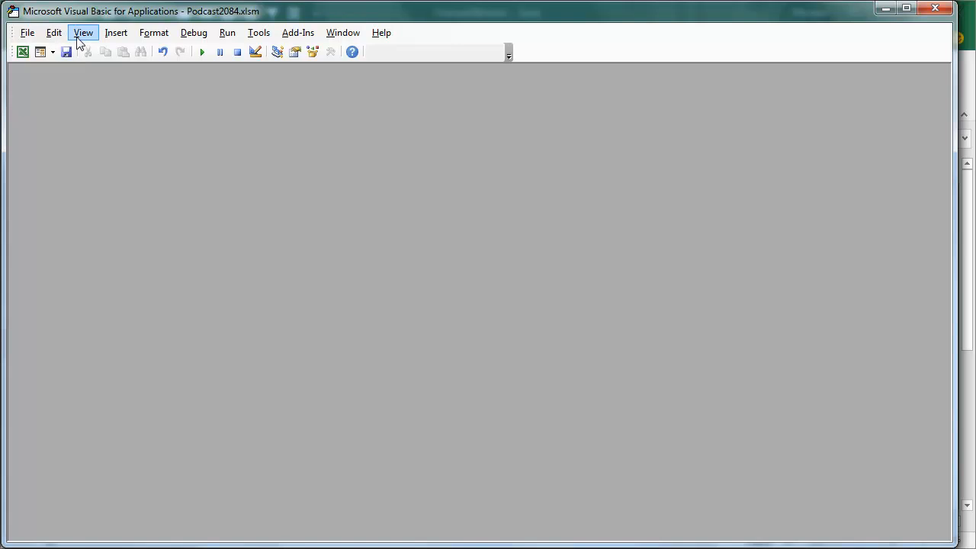
left_click(83, 32)
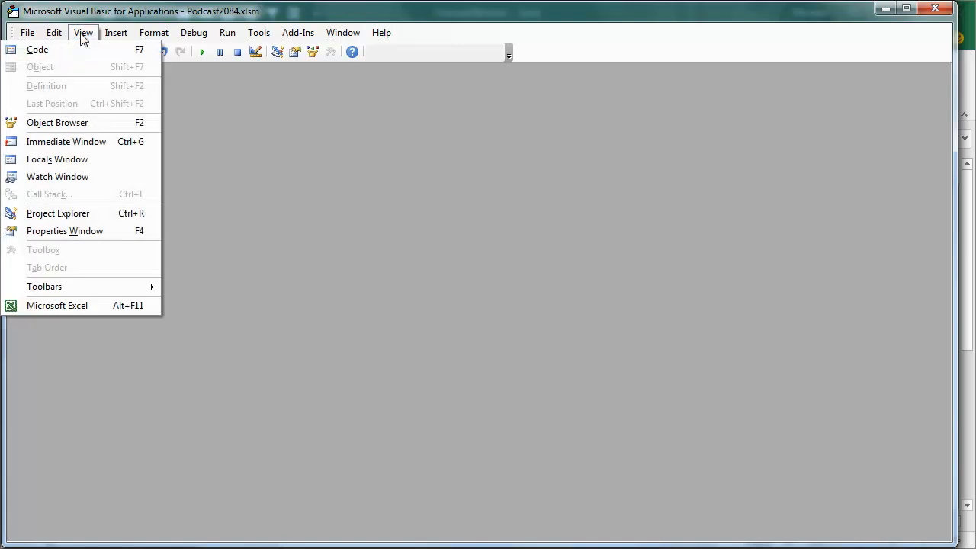
left_click(57, 213)
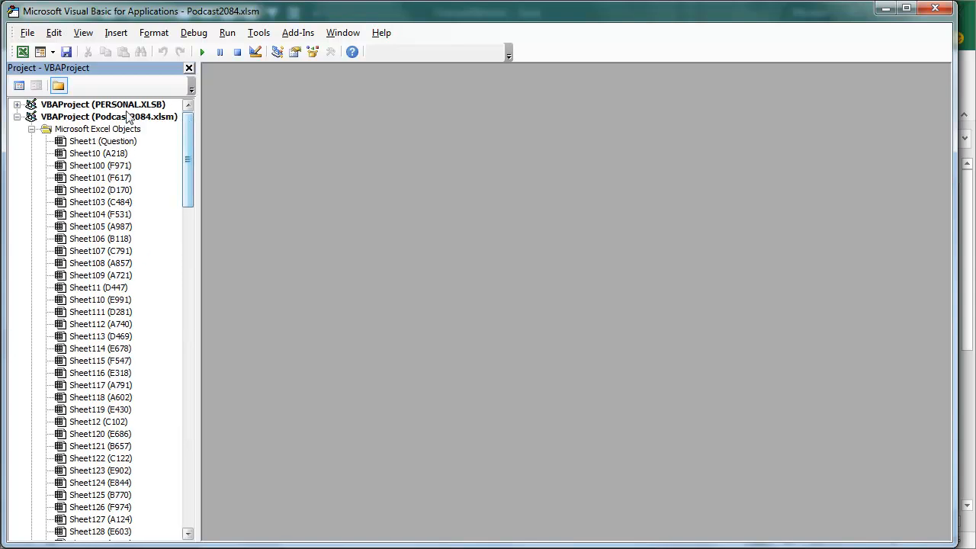
left_click(17, 105)
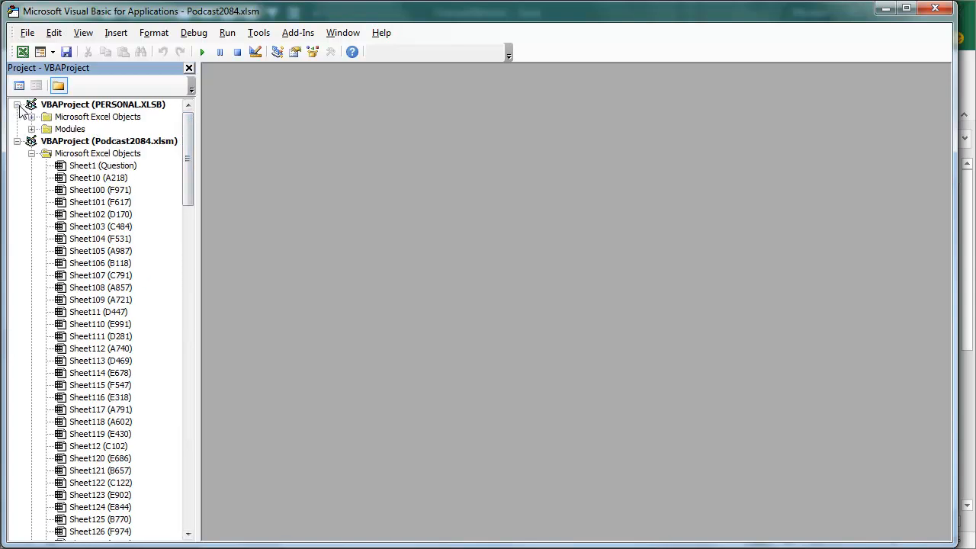
left_click(33, 129)
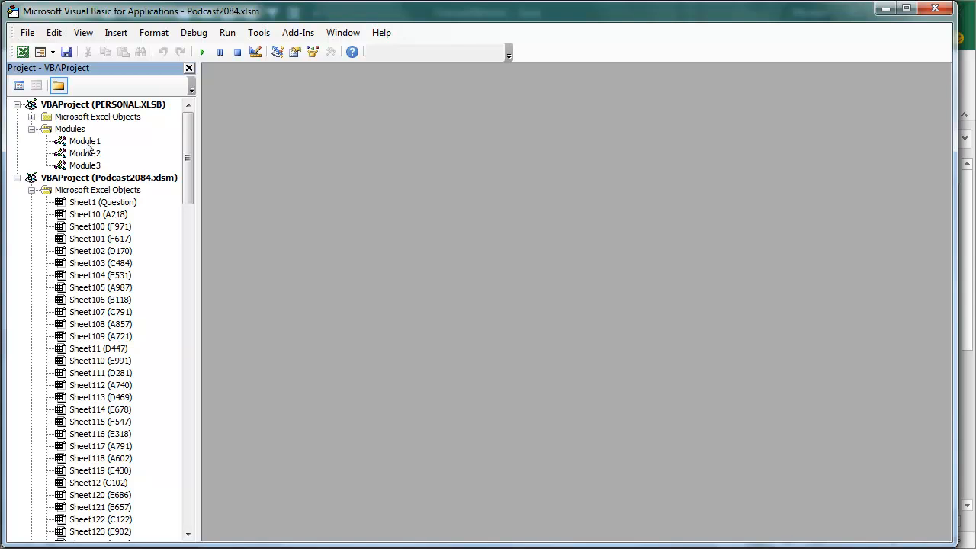
double_click(85, 141)
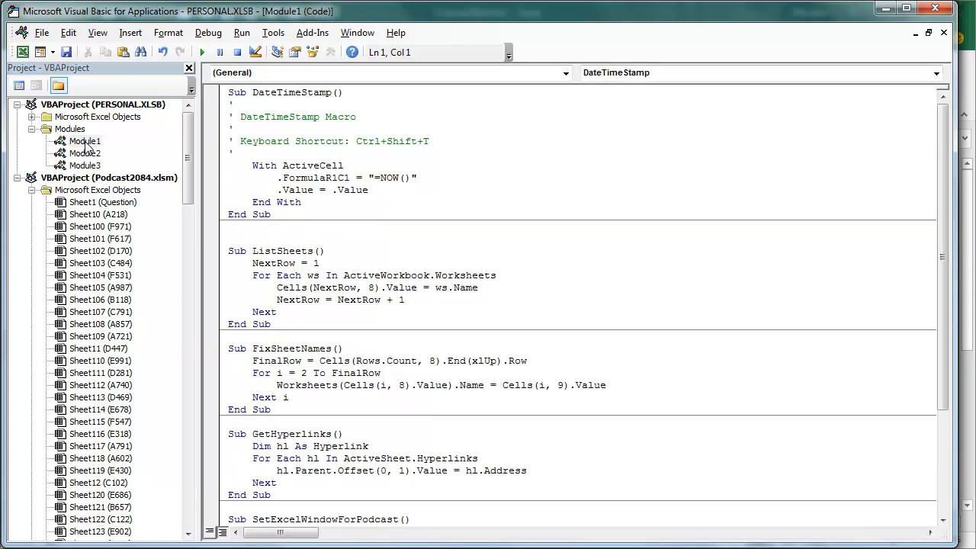
scroll("down", 3)
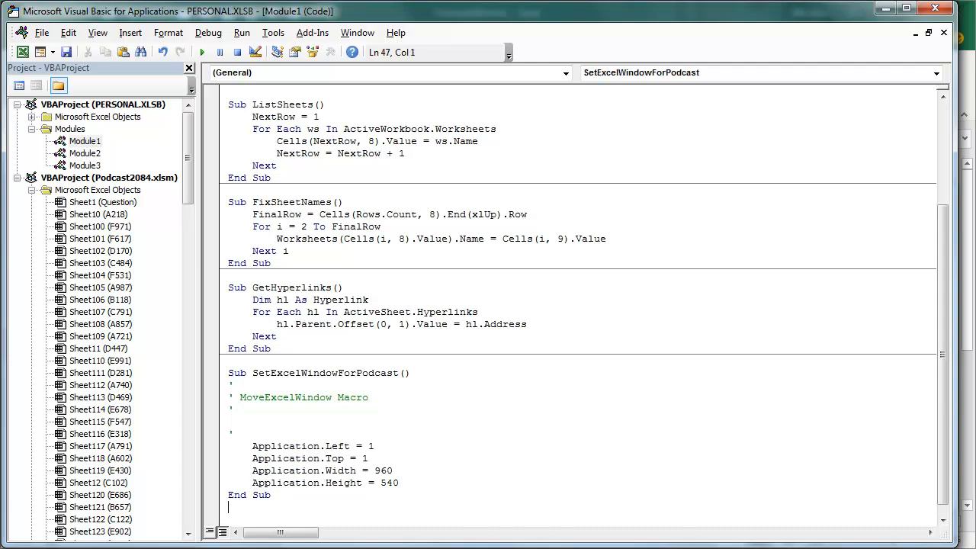
- Insert the SortSheets Sub below Module1's last End Sub and start stepping it
left_click(287, 501)
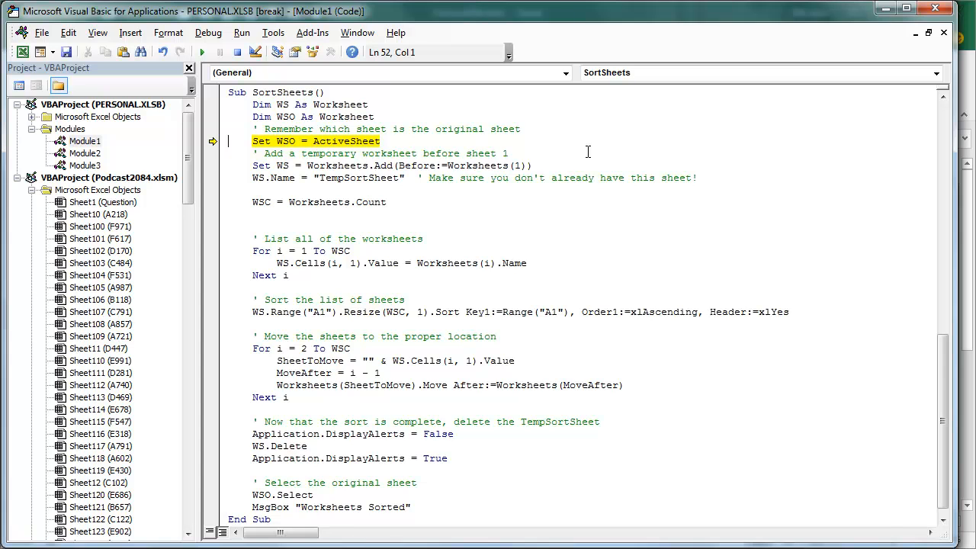
mouse_move(271, 134)
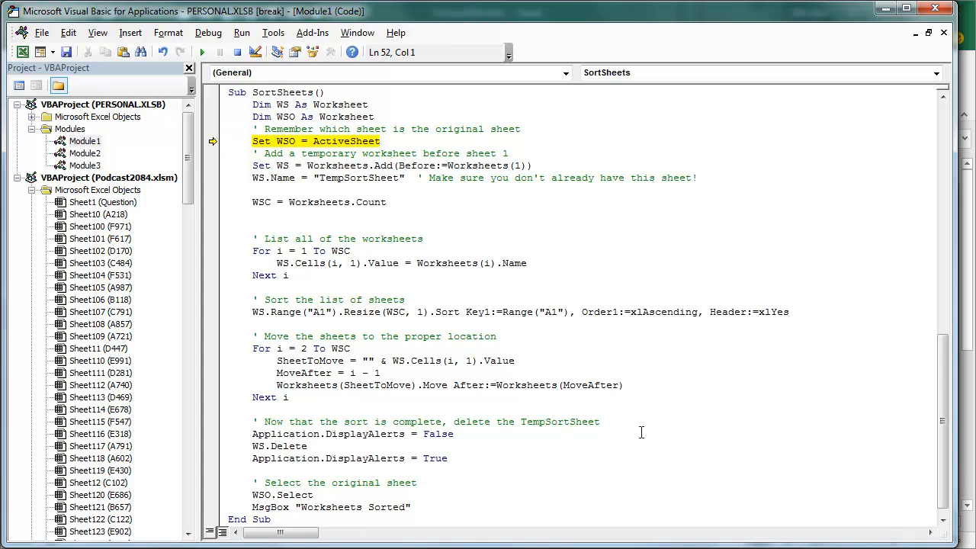
key("F8")
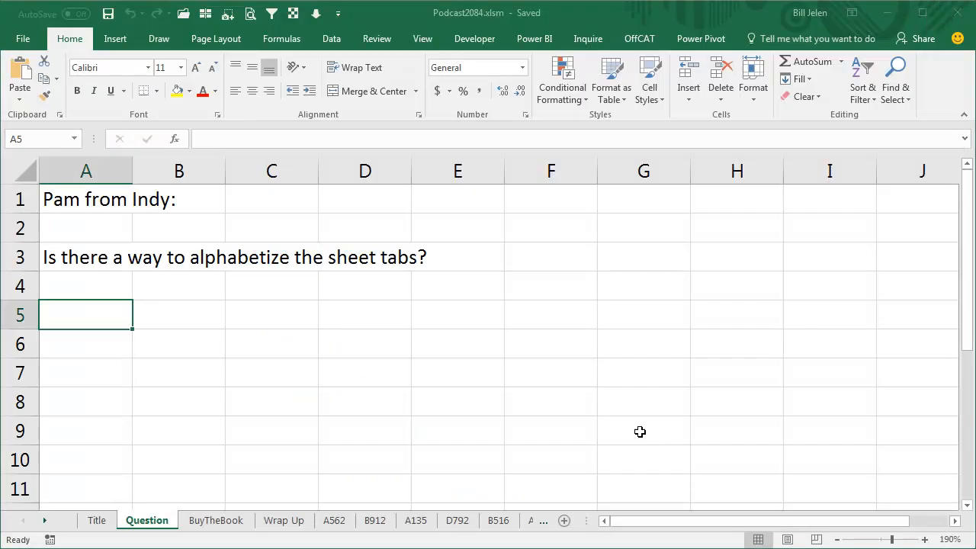
mouse_move(467, 383)
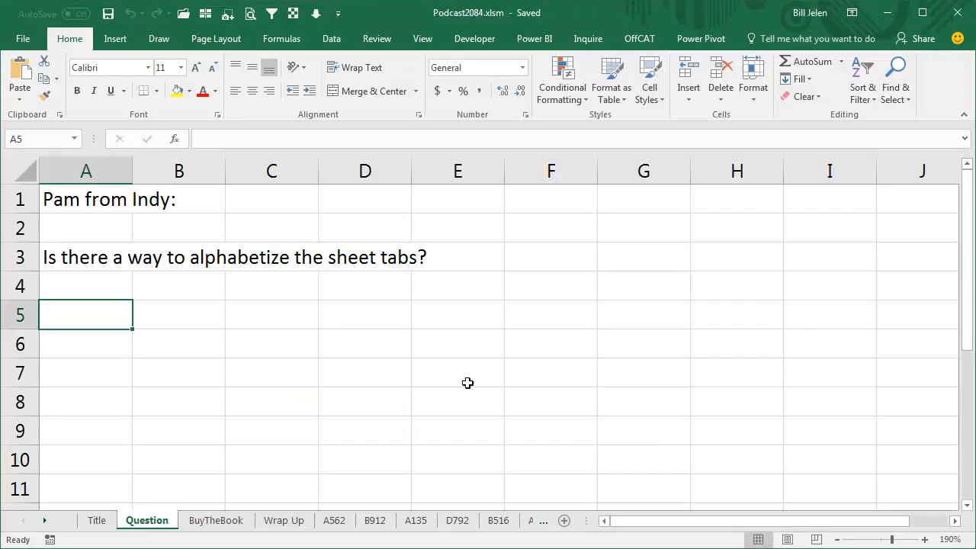
mouse_move(301, 465)
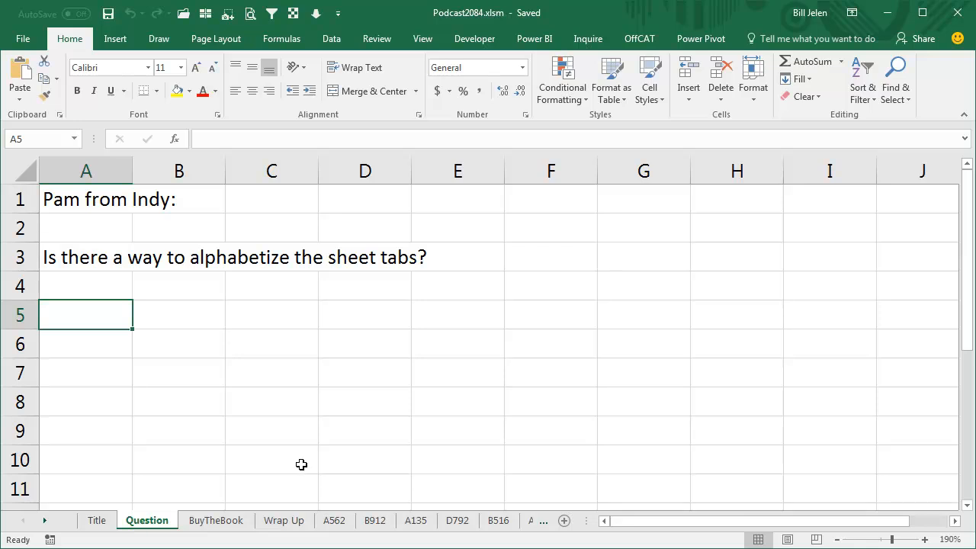
mouse_move(351, 429)
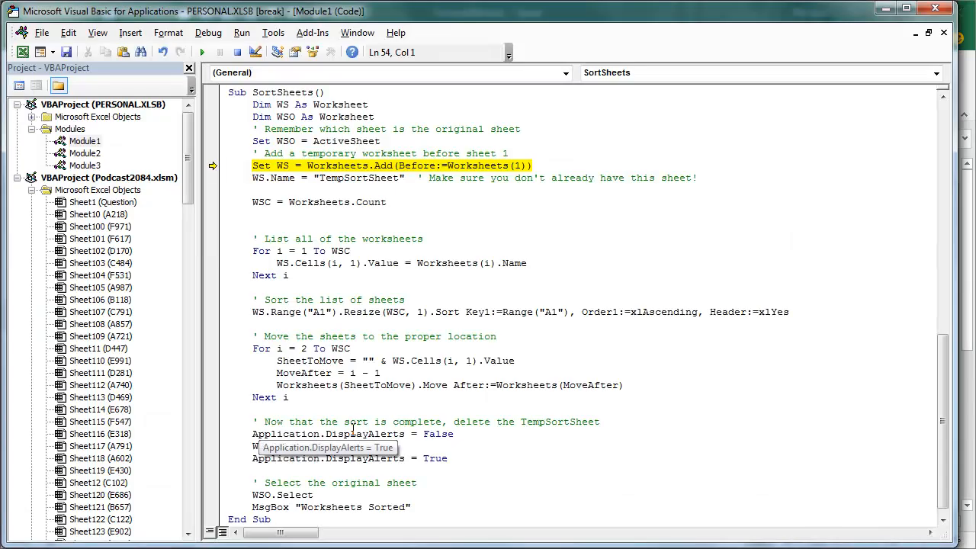
- Step the macro until TempSortSheet exists with all sheet names listed in column A
key("F8")
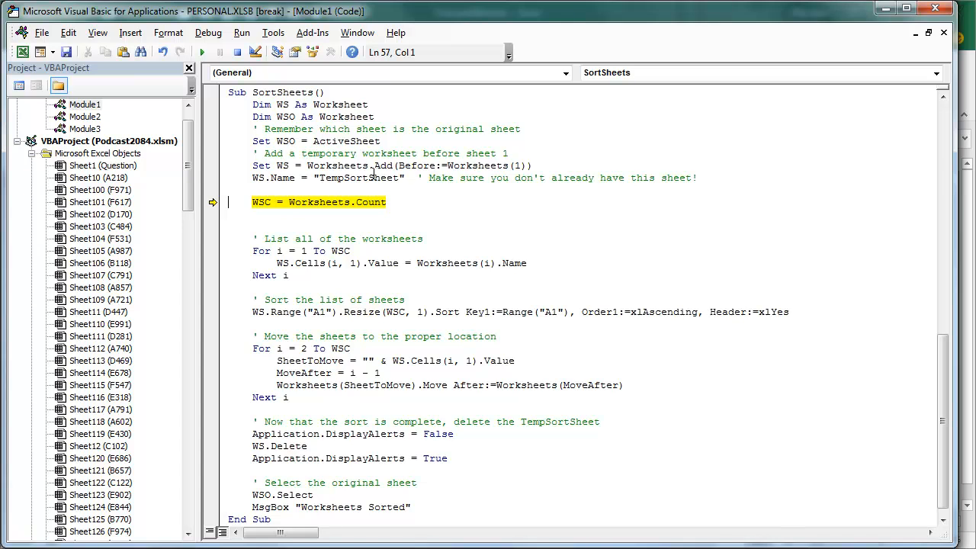
mouse_move(552, 212)
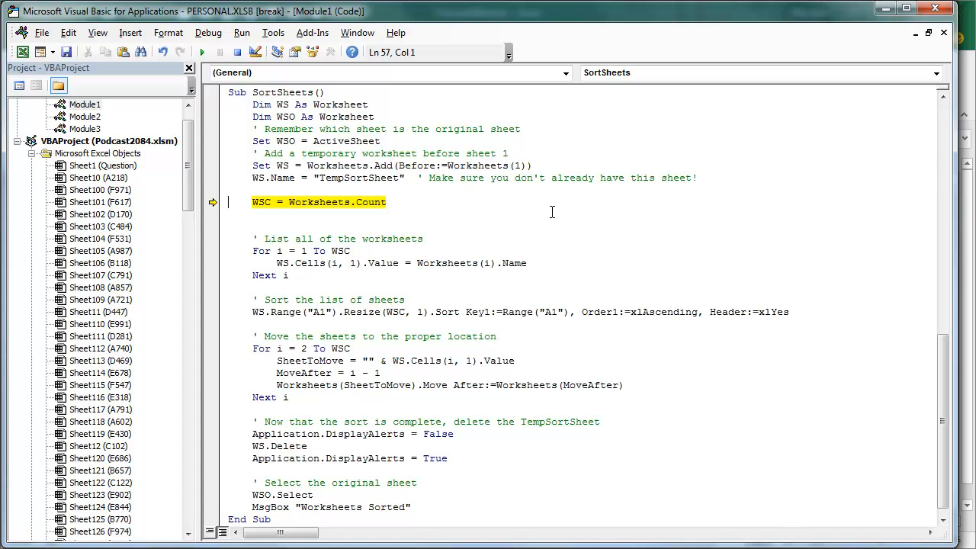
mouse_move(273, 217)
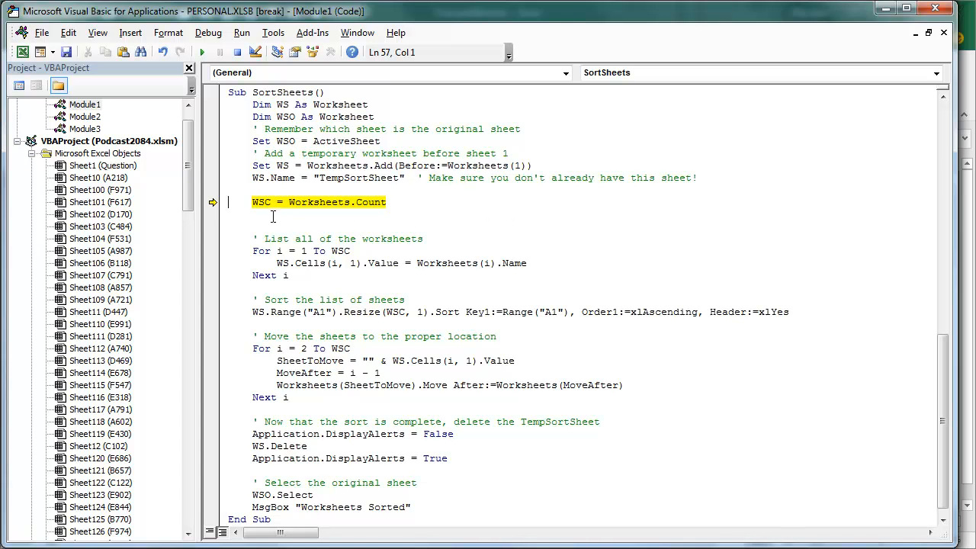
mouse_move(380, 233)
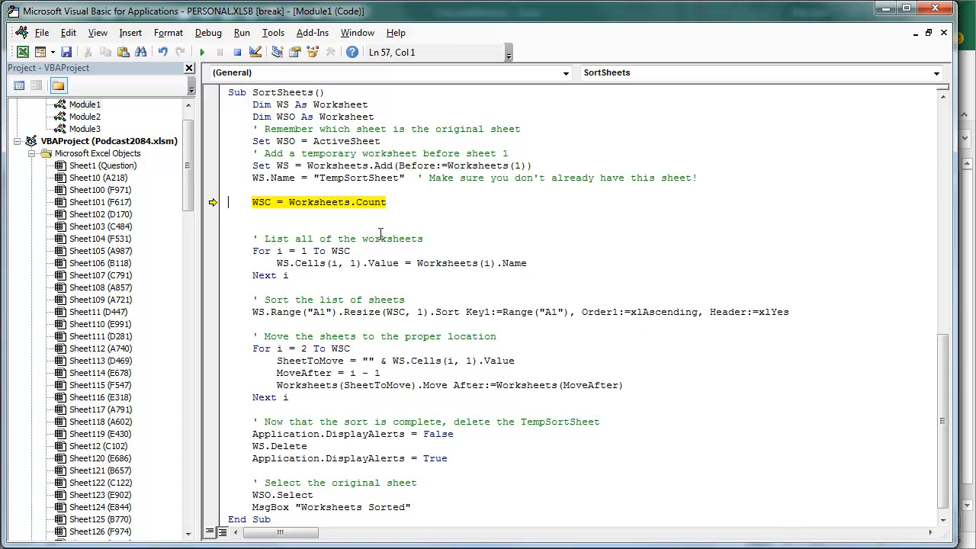
mouse_move(504, 341)
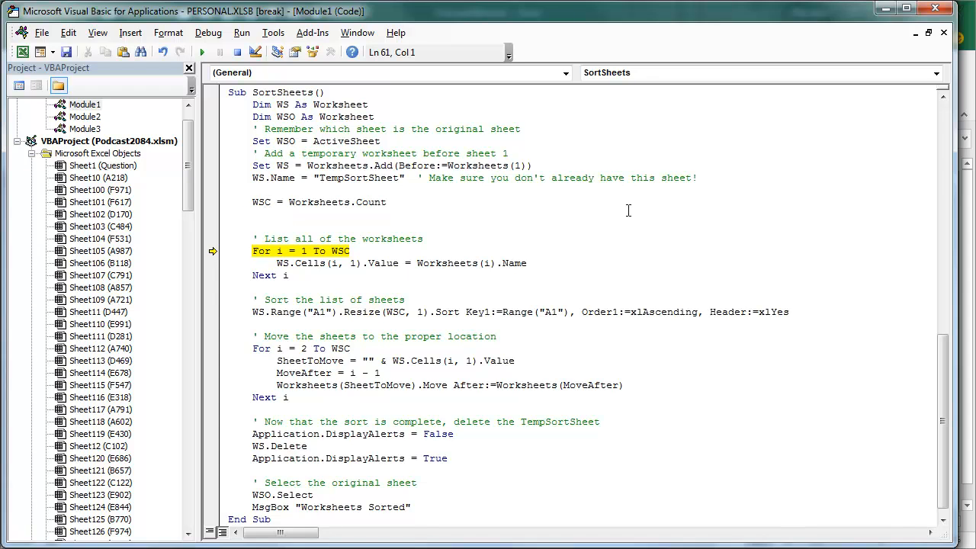
key("F8")
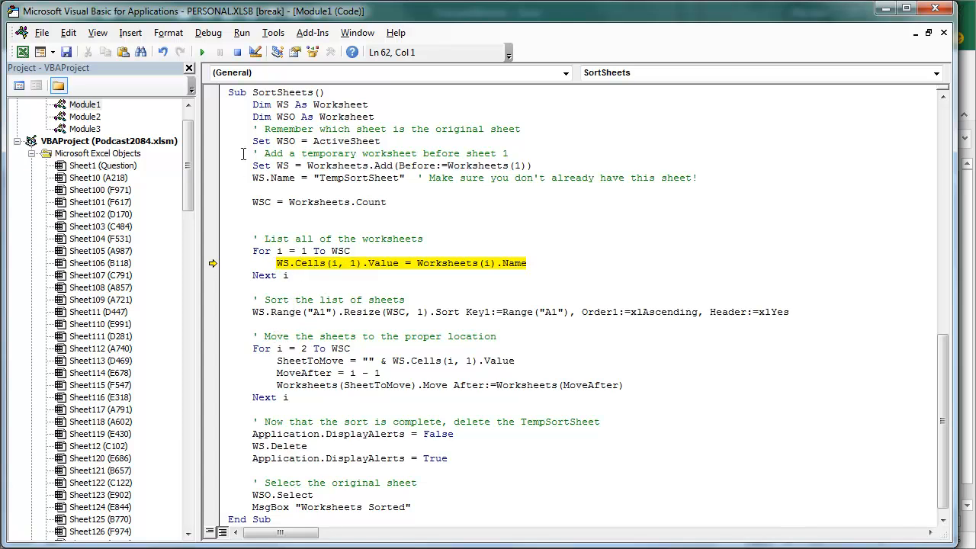
mouse_move(369, 177)
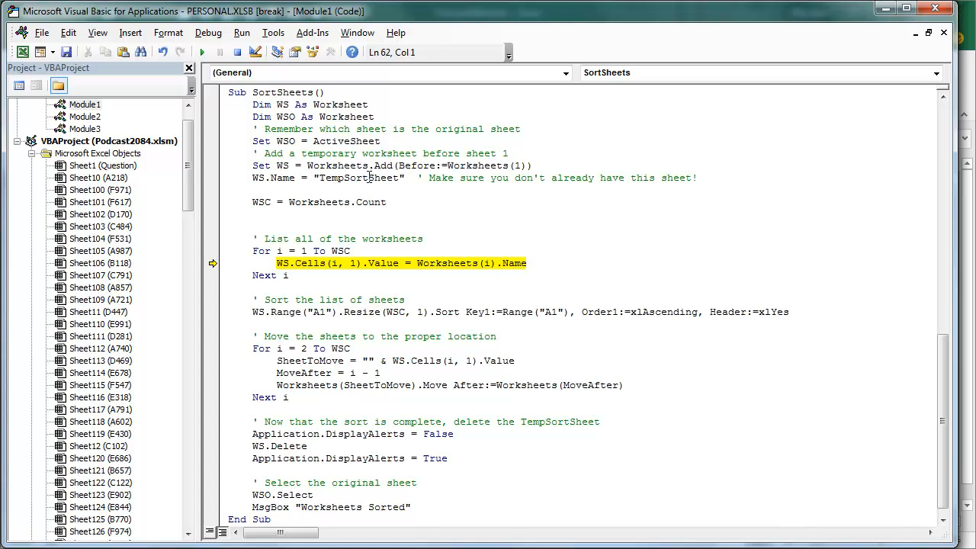
mouse_move(351, 264)
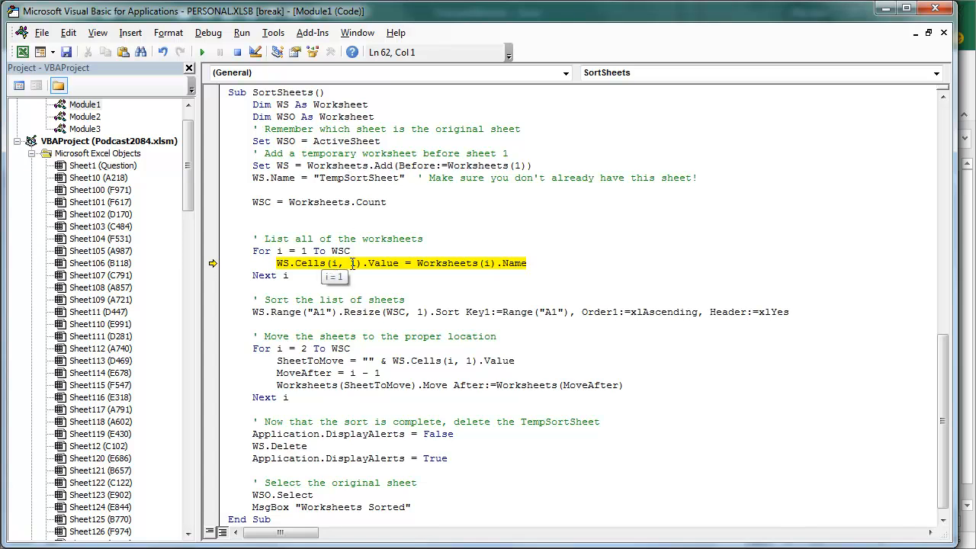
mouse_move(446, 272)
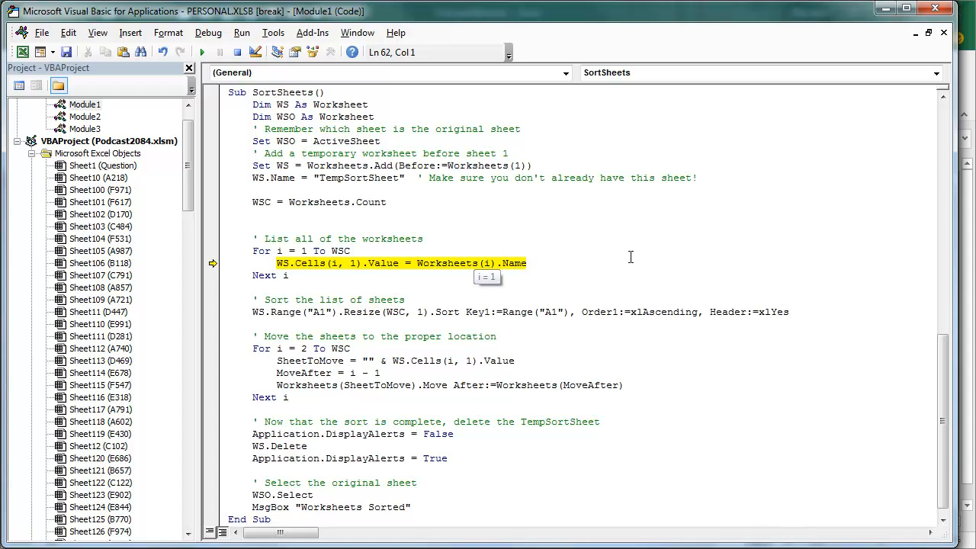
key("F8")
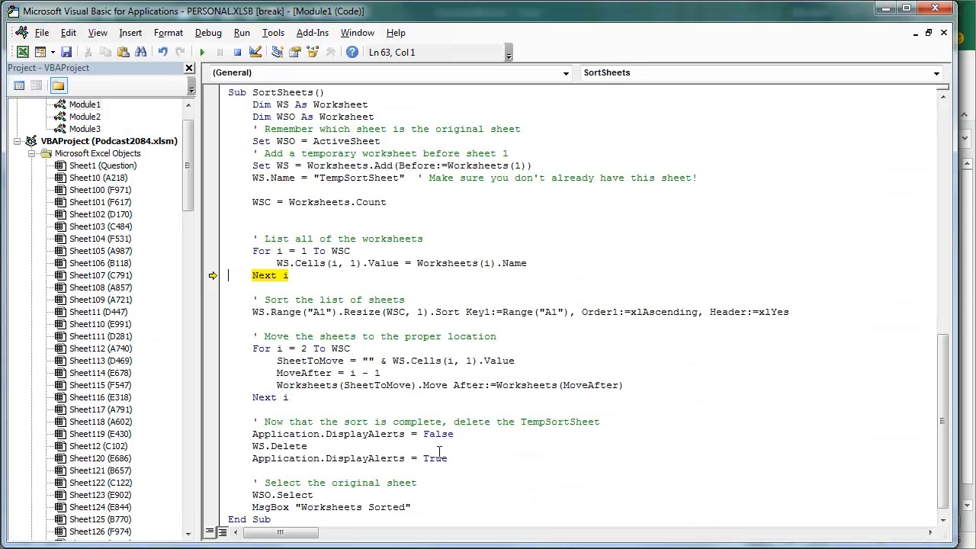
key("F8")
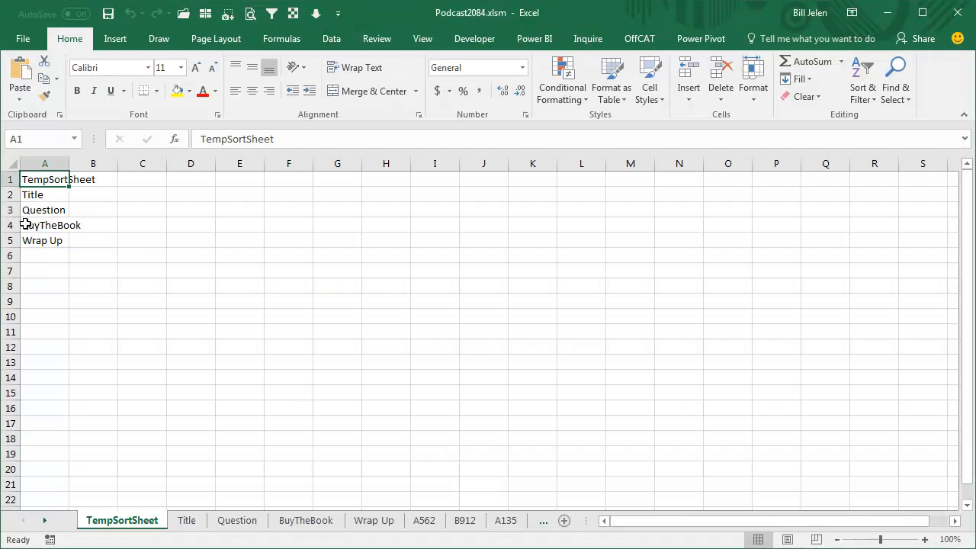
mouse_move(235, 434)
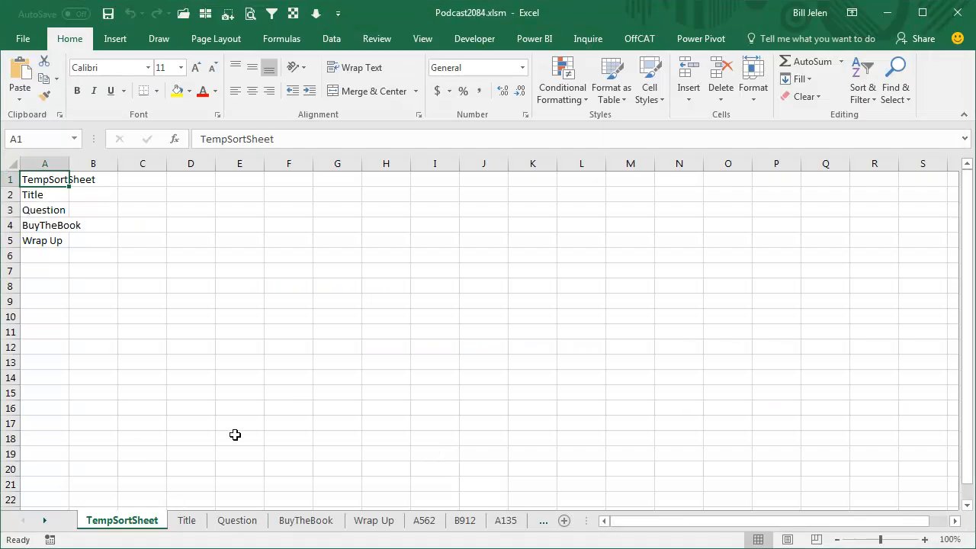
mouse_move(254, 395)
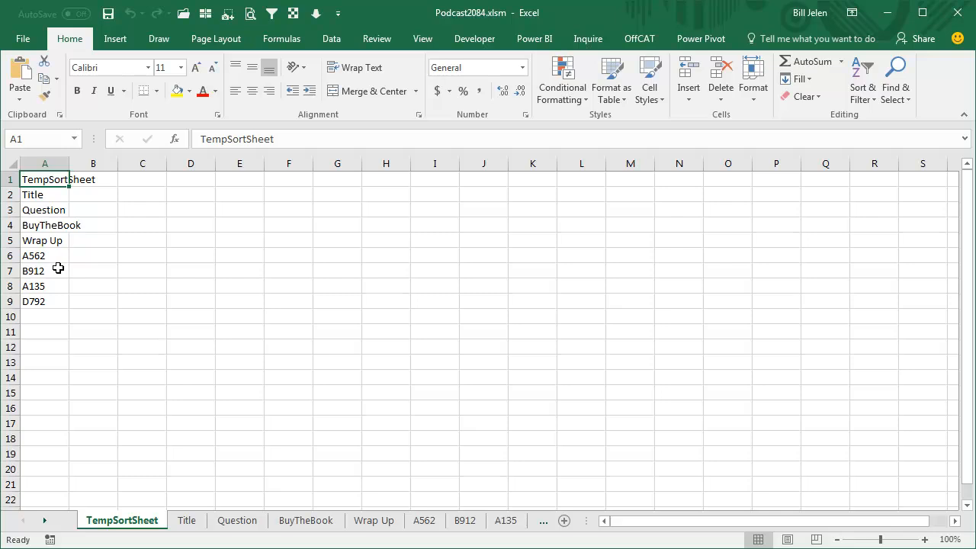
mouse_move(113, 359)
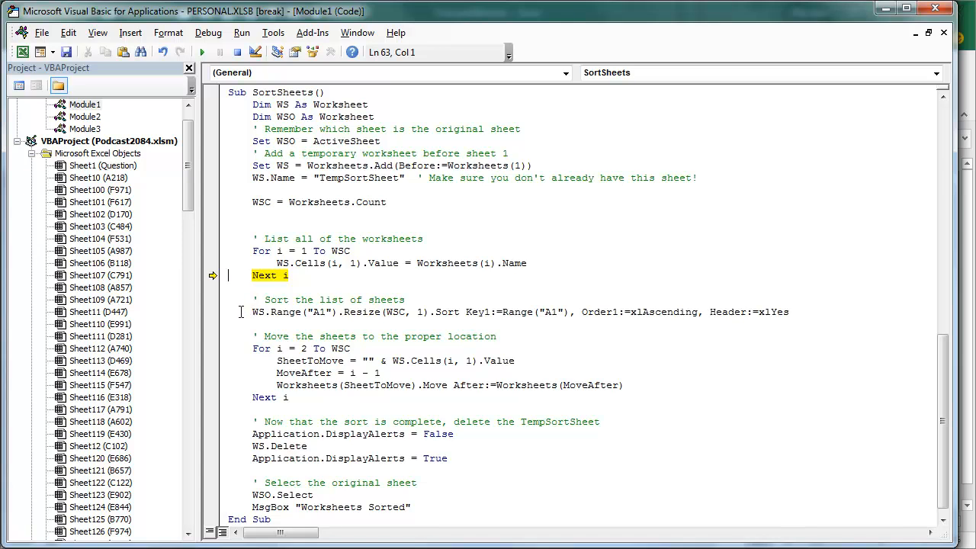
- Advance execution past the listing loop to the line that sorts the sheet names
left_click(208, 32)
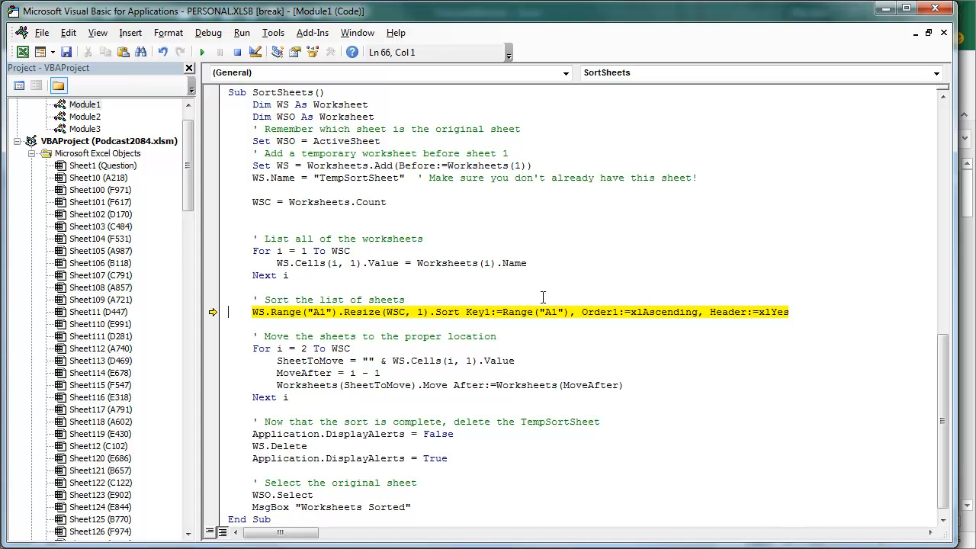
mouse_move(331, 322)
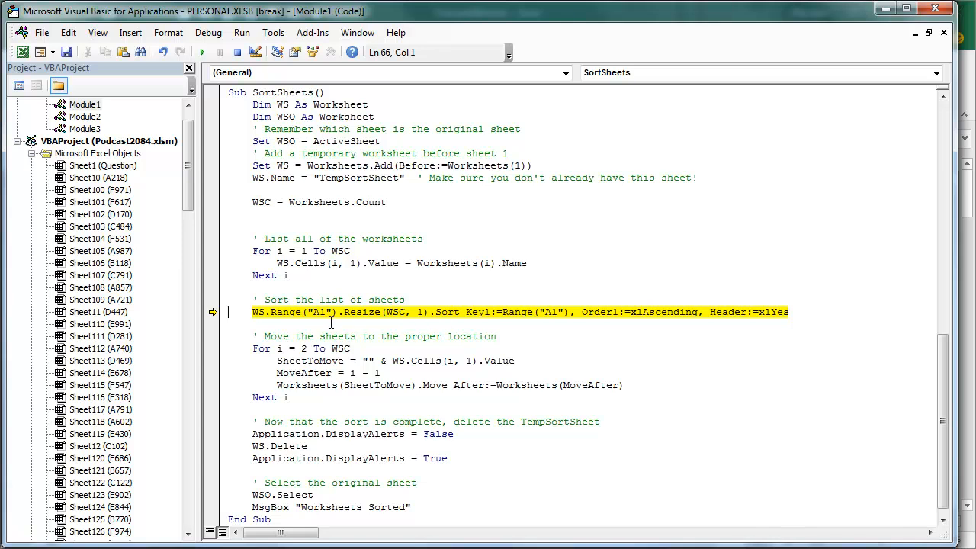
mouse_move(341, 324)
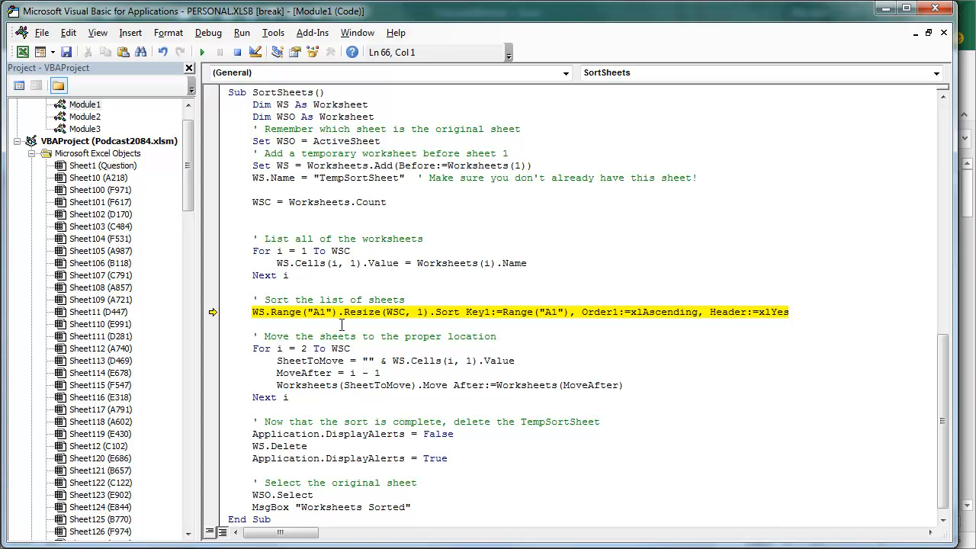
mouse_move(388, 327)
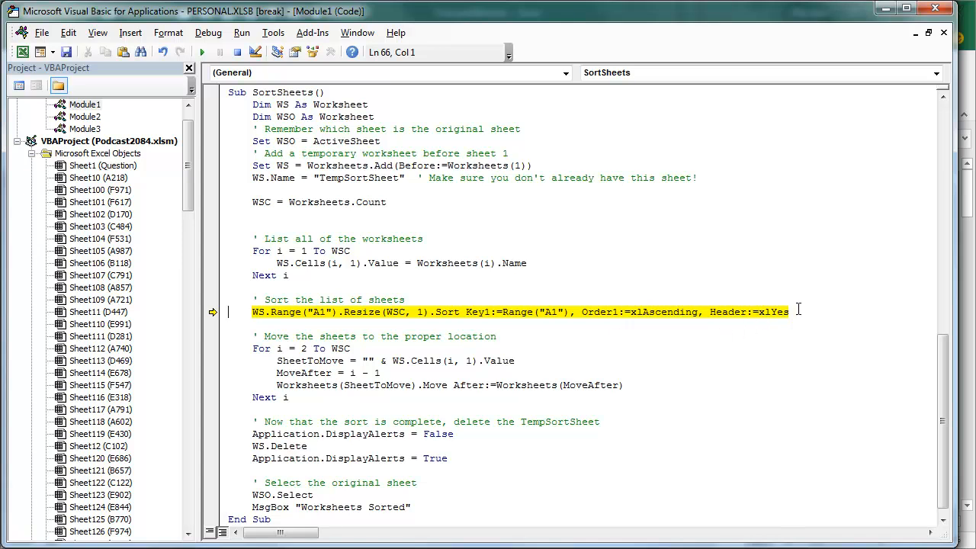
mouse_move(797, 311)
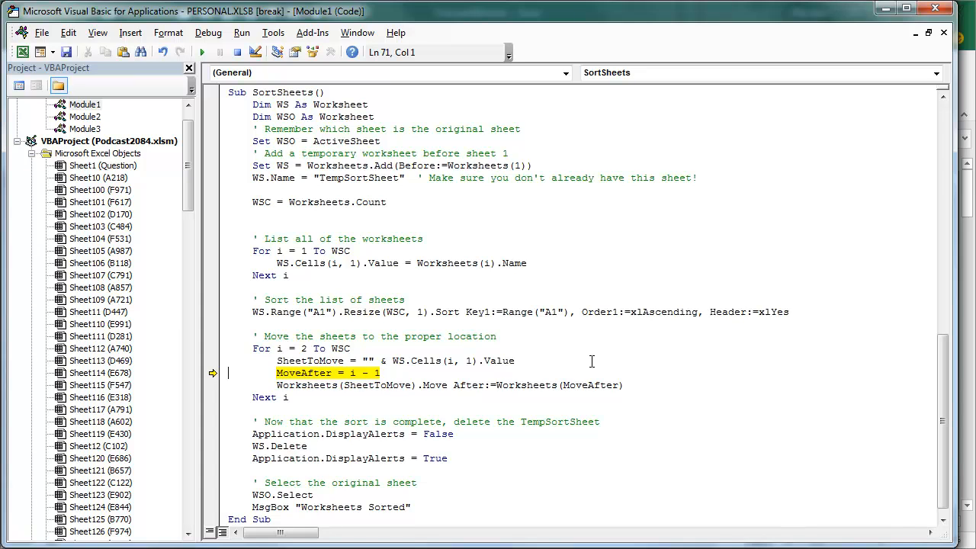
mouse_move(567, 366)
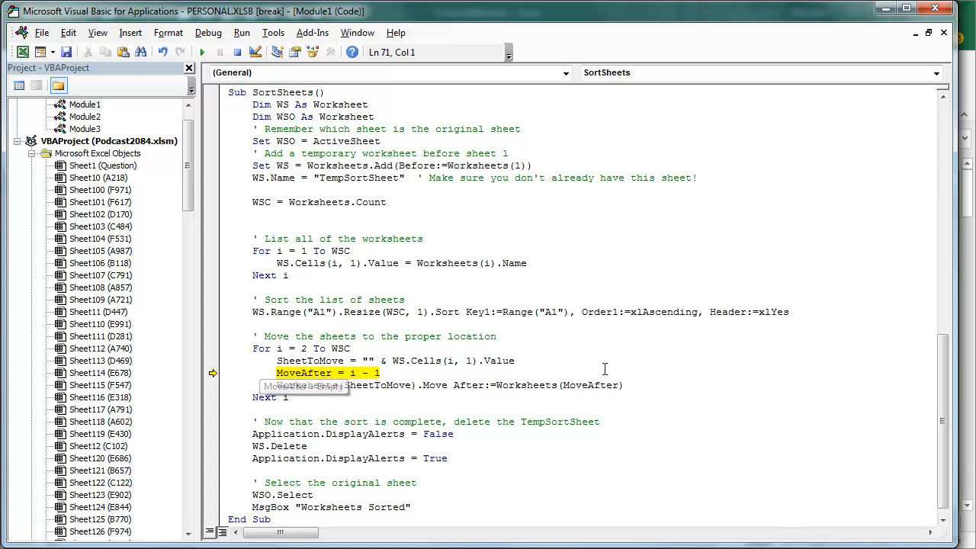
- Step over the Sort line into the sheet-repositioning loop
key("F8")
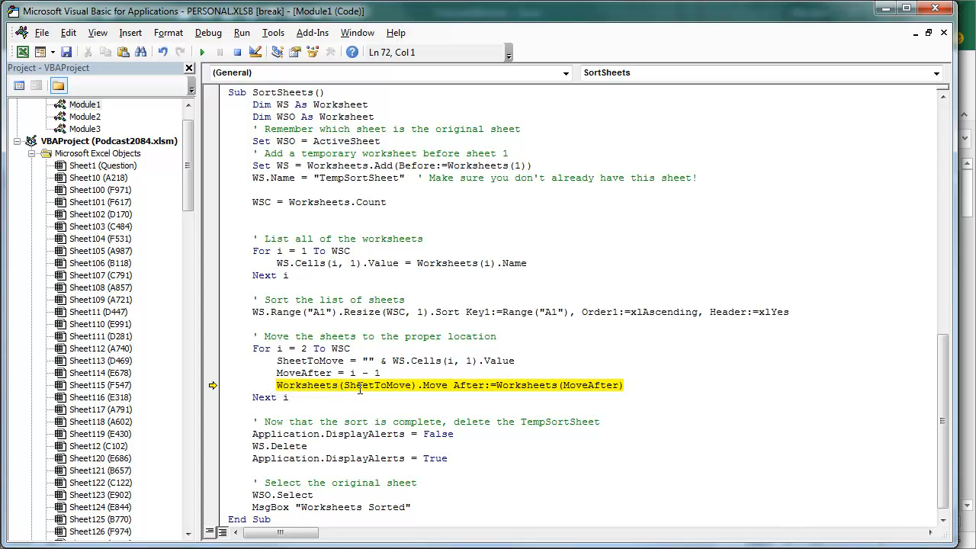
mouse_move(551, 393)
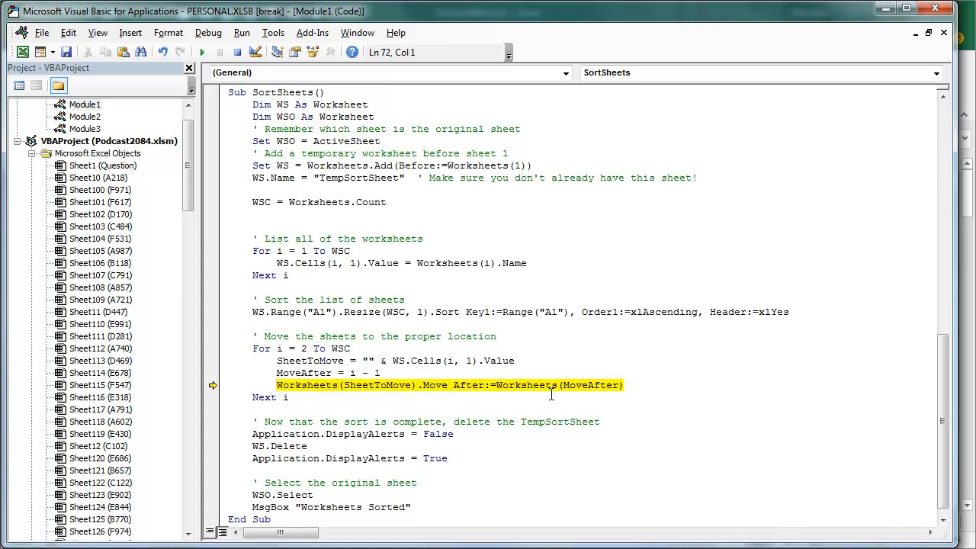
mouse_move(713, 417)
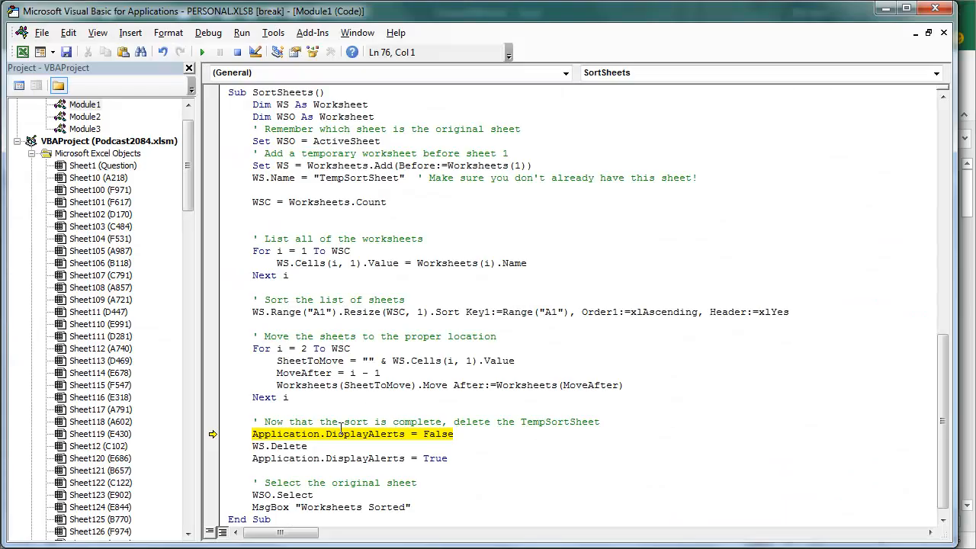
mouse_move(676, 490)
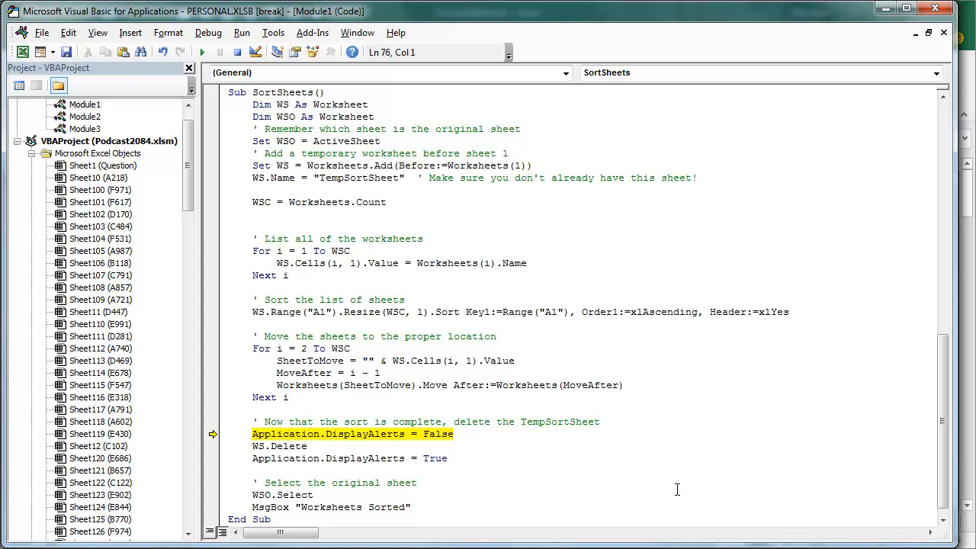
- Run the rest of SortSheets past DisplayAlerts = False and dismiss 'Worksheets Sorted'
key("F8")
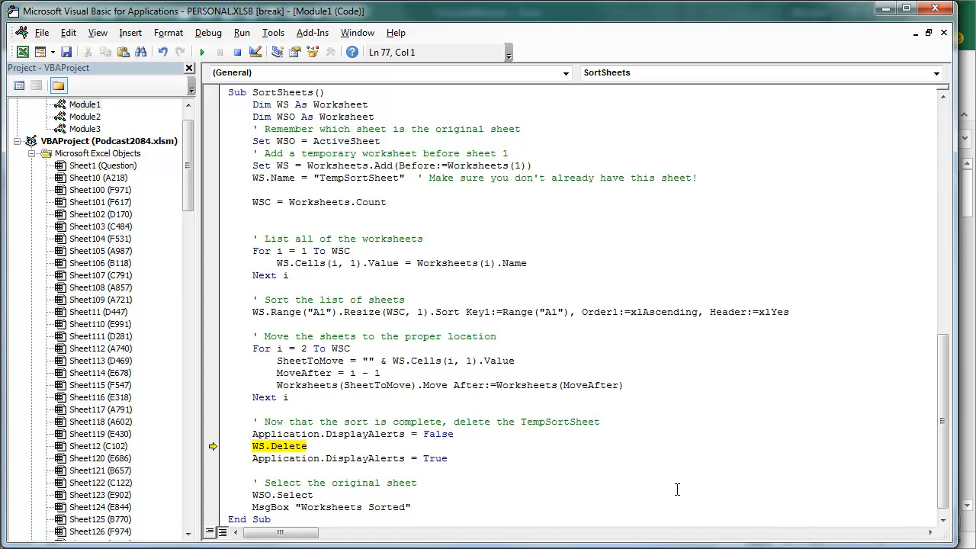
key("F8")
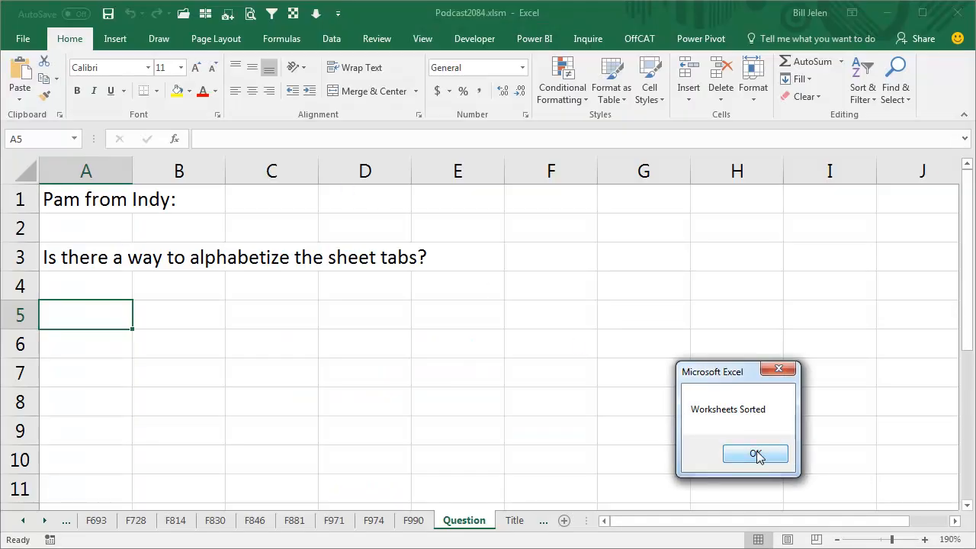
left_click(755, 454)
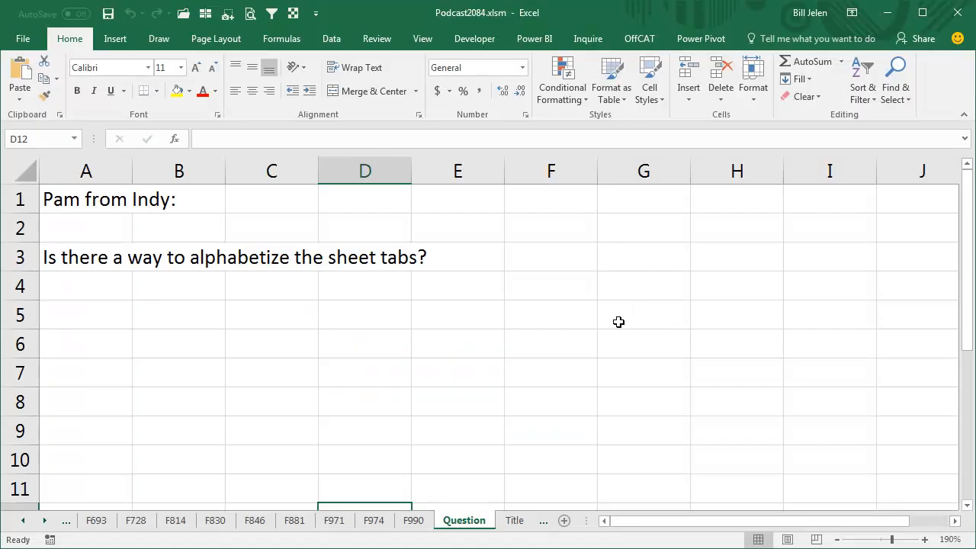
mouse_move(611, 317)
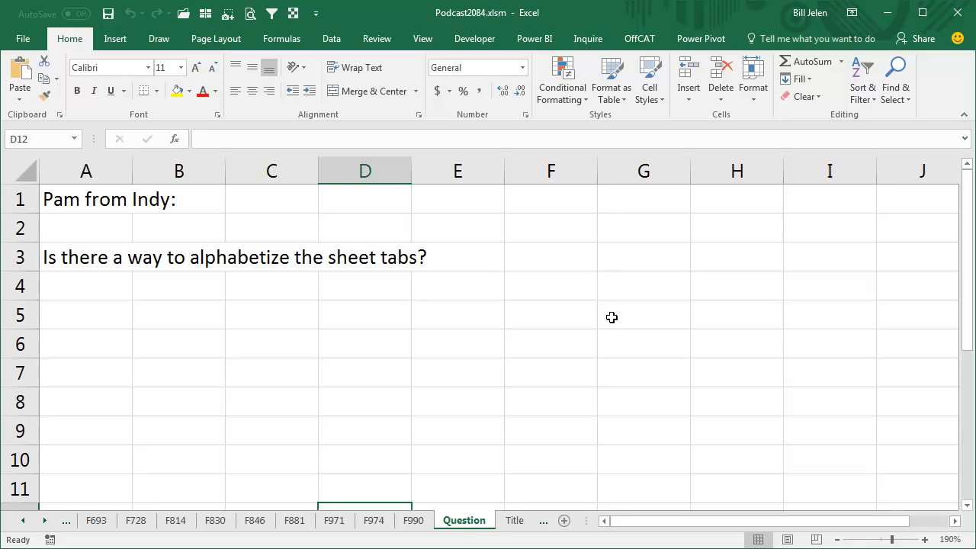
- Return to the VBA editor and select VBAProject (PERSONAL.XLSB) in the project tree
key("Alt+F11")
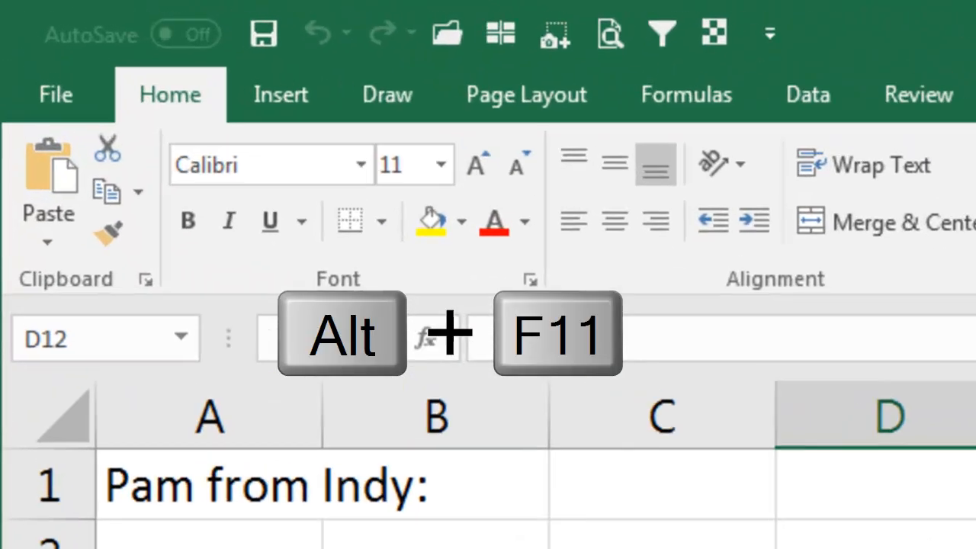
key("Alt+F11")
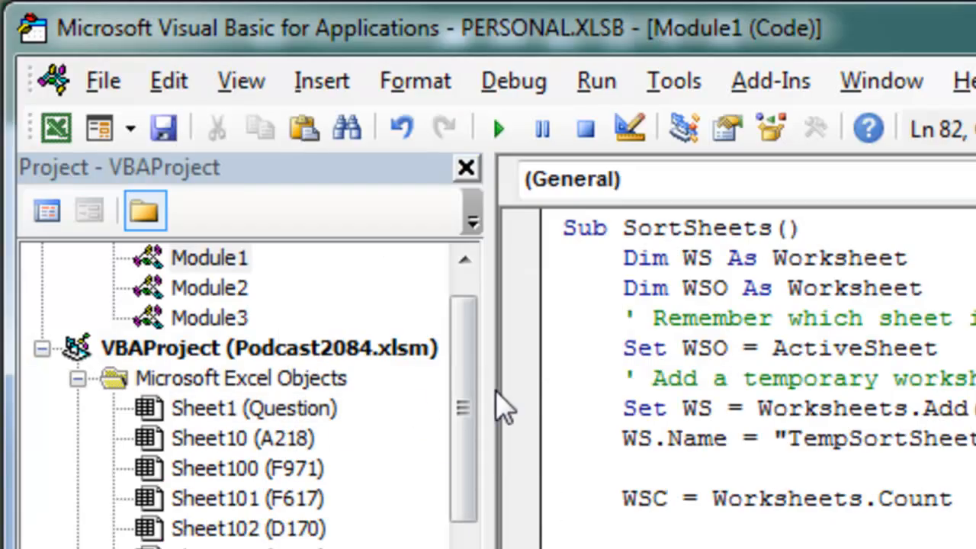
left_click(251, 258)
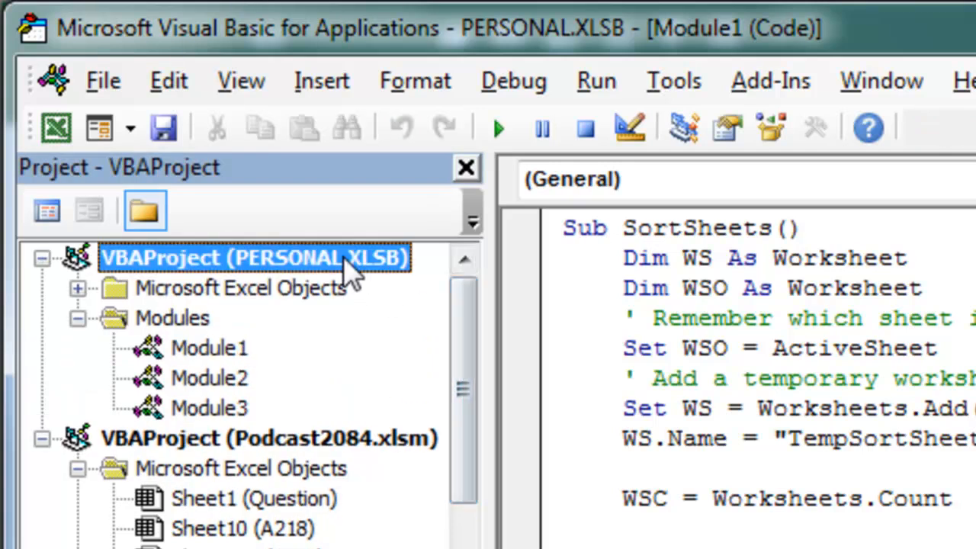
mouse_move(163, 127)
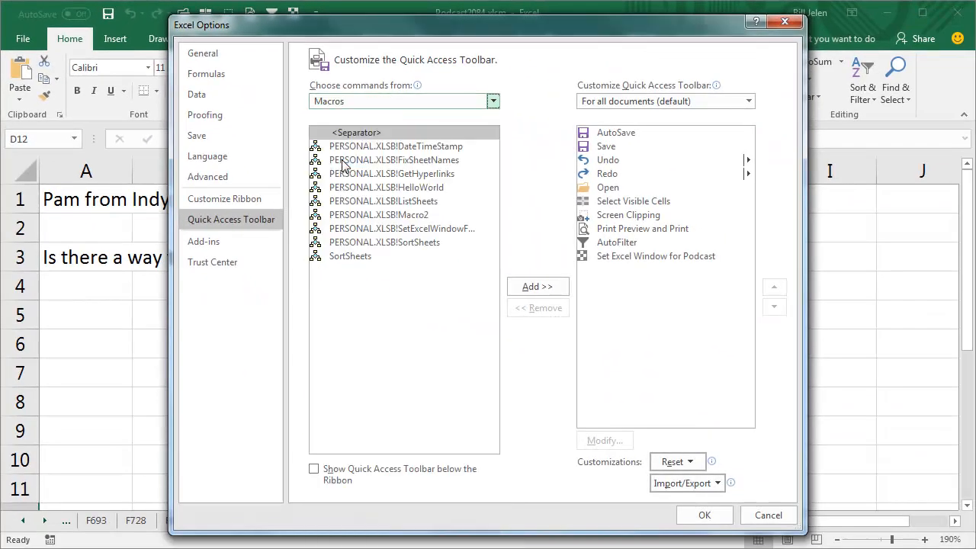
- Add PERSONAL.XLSB!SortSheets to the Quick Access Toolbar as 'Sort Sheets' with a down-arrow icon
left_click(384, 242)
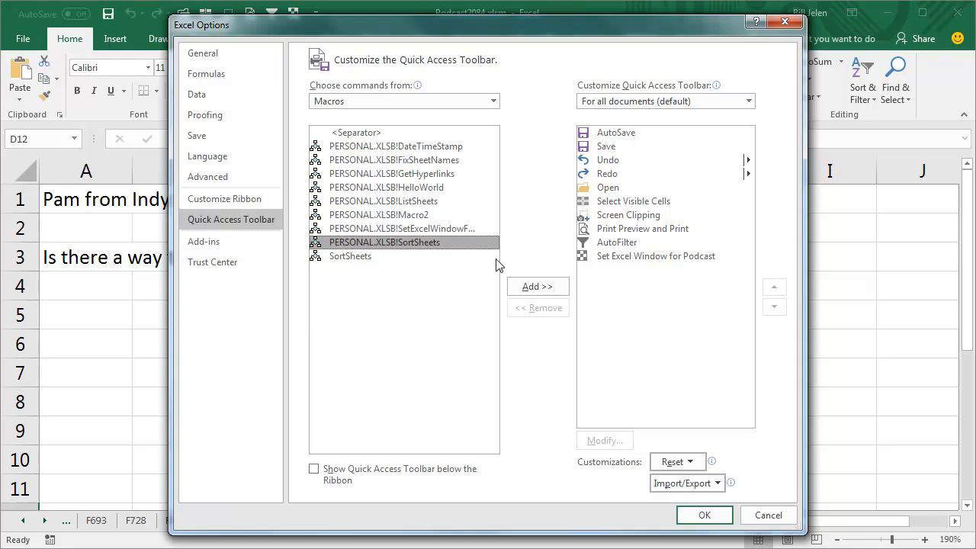
left_click(538, 286)
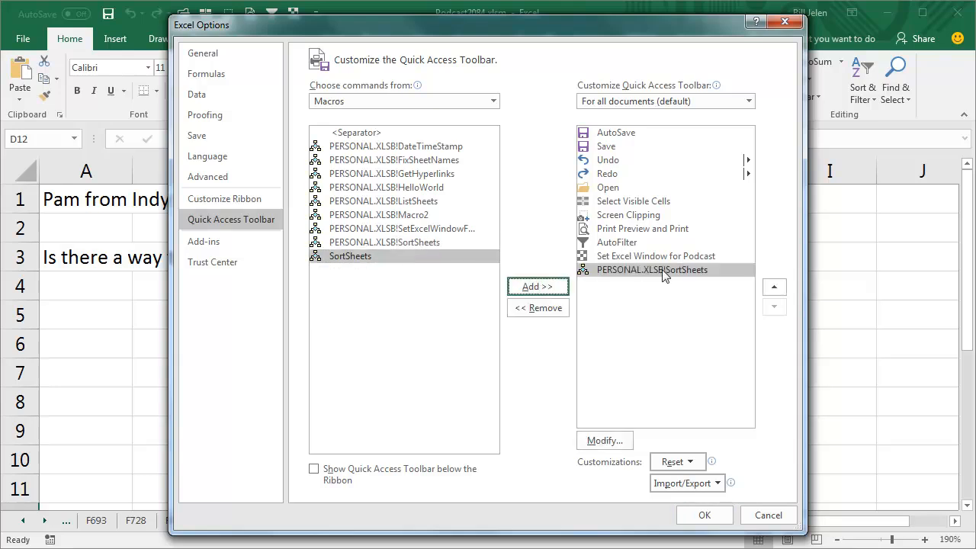
left_click(604, 441)
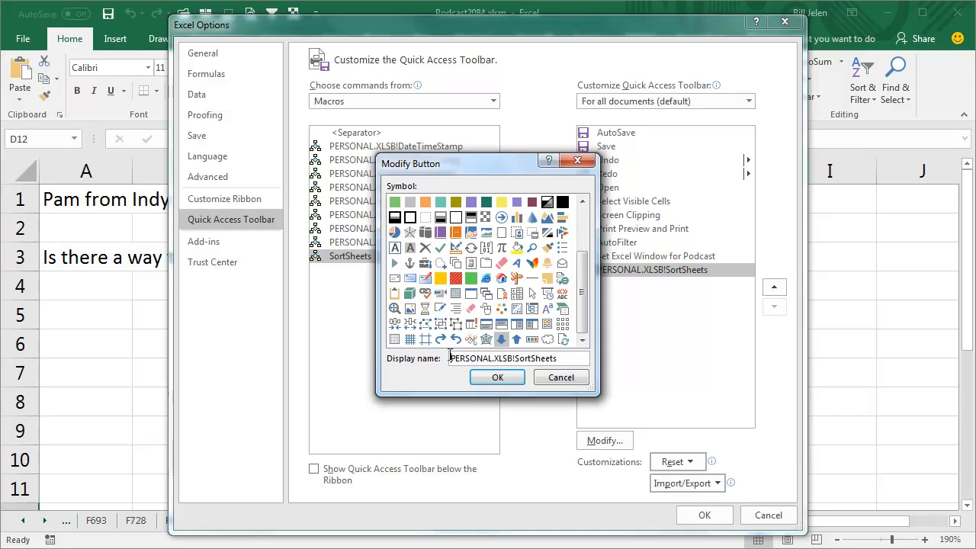
type("Sort Sheets")
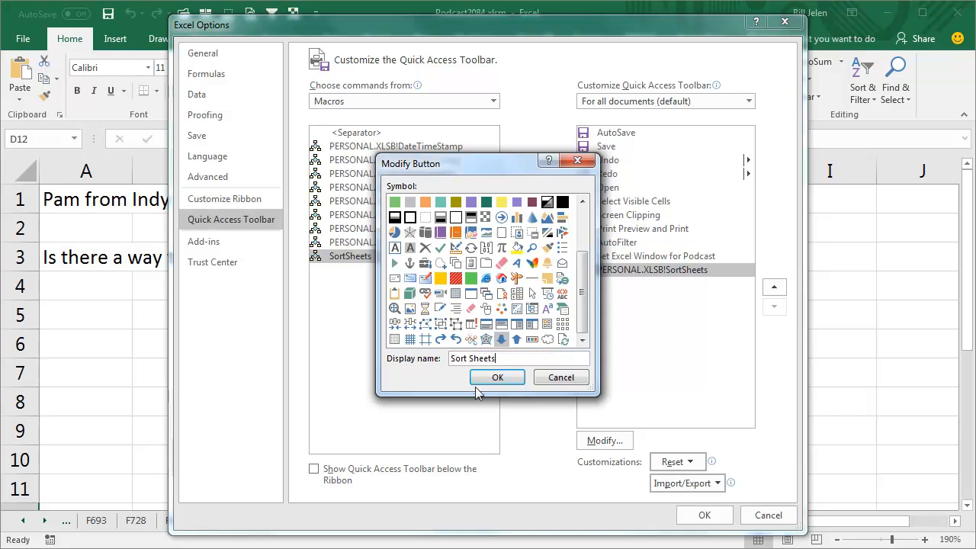
left_click(497, 376)
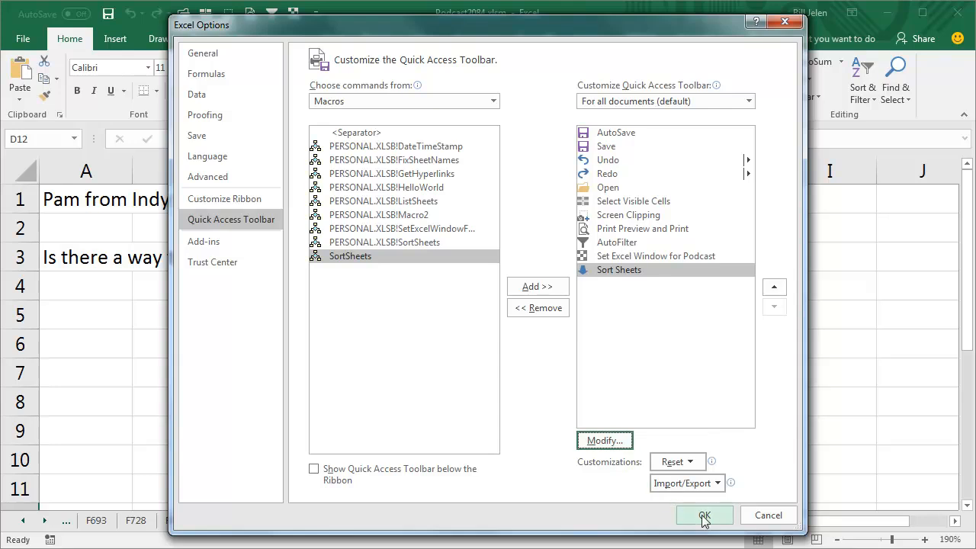
left_click(704, 515)
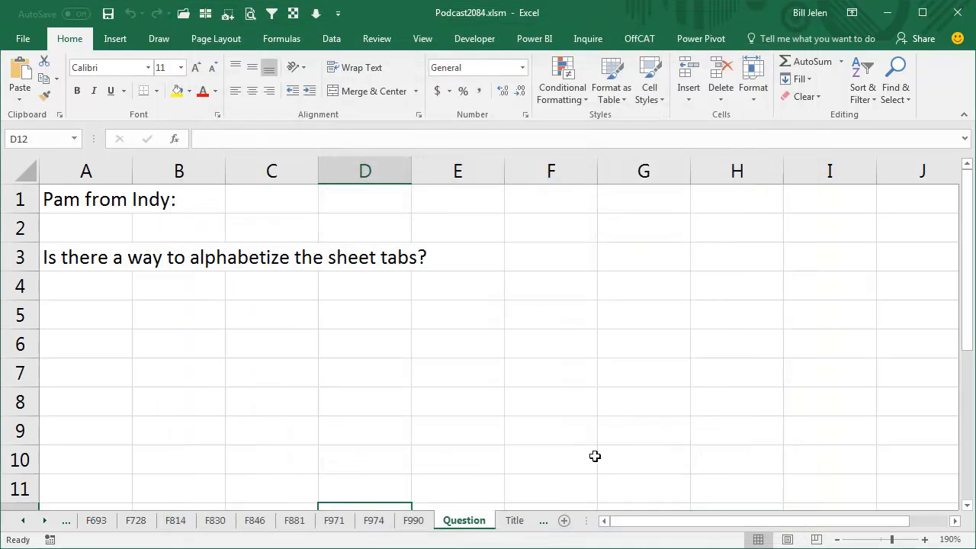
- Create a new workbook with several sheets and alphabetize its tabs to B, M, Y, Z
key("ctrl+n")
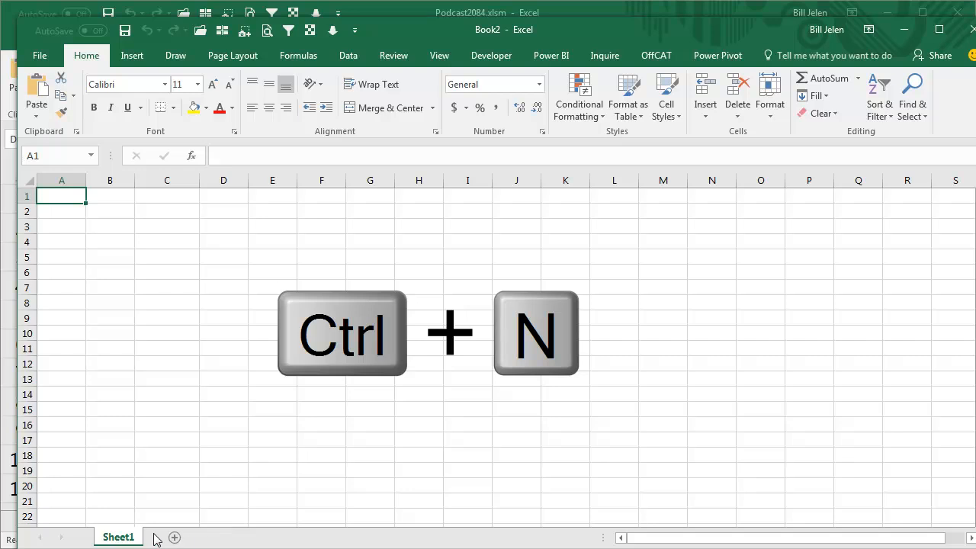
key("ctrl+n")
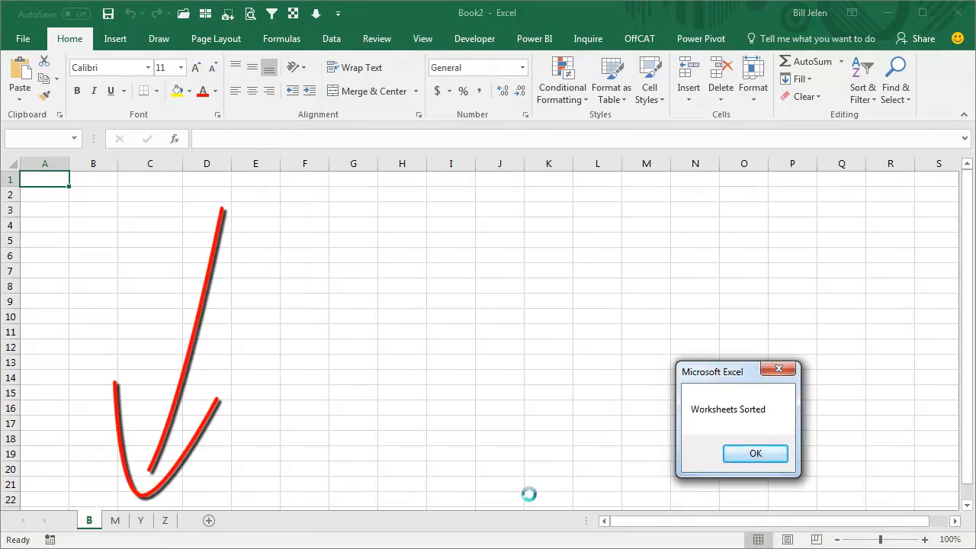
left_click(755, 453)
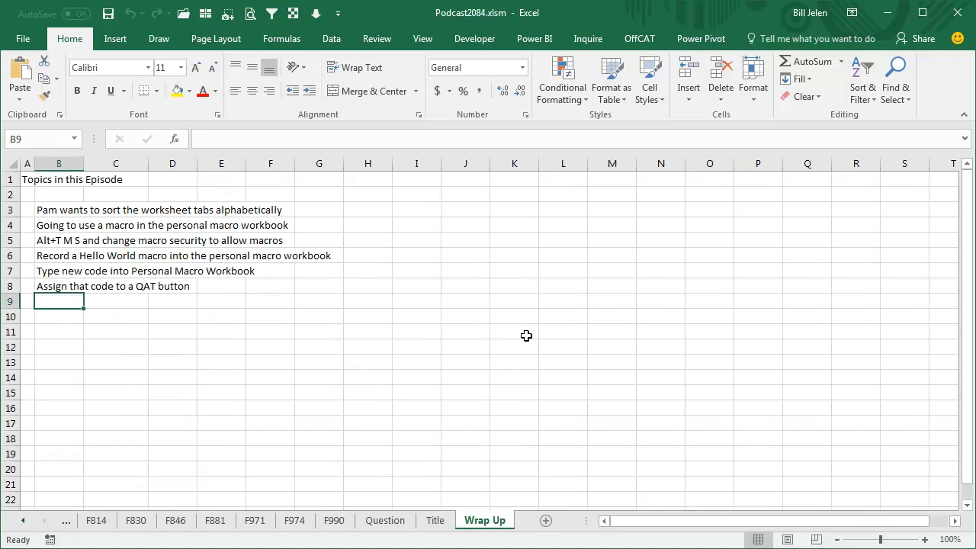
mouse_move(535, 352)
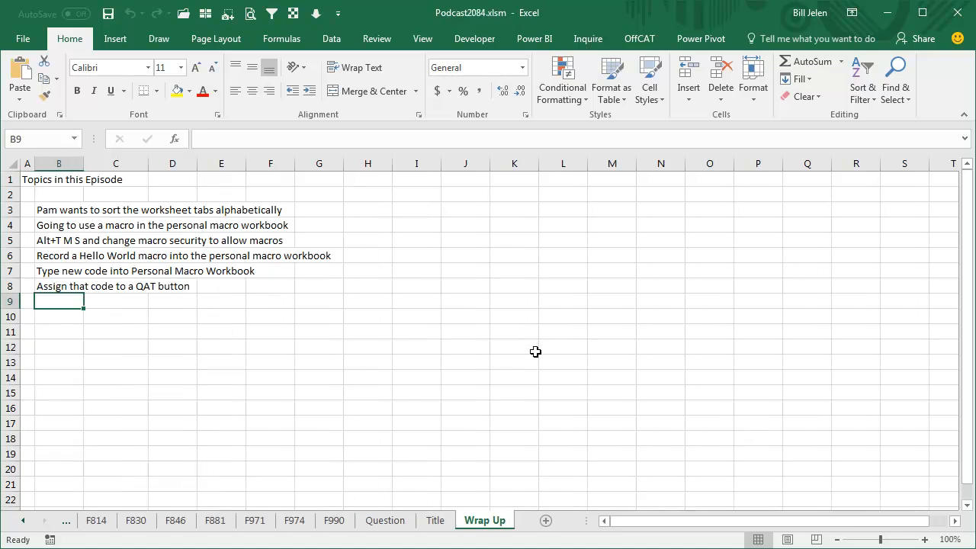
mouse_move(543, 355)
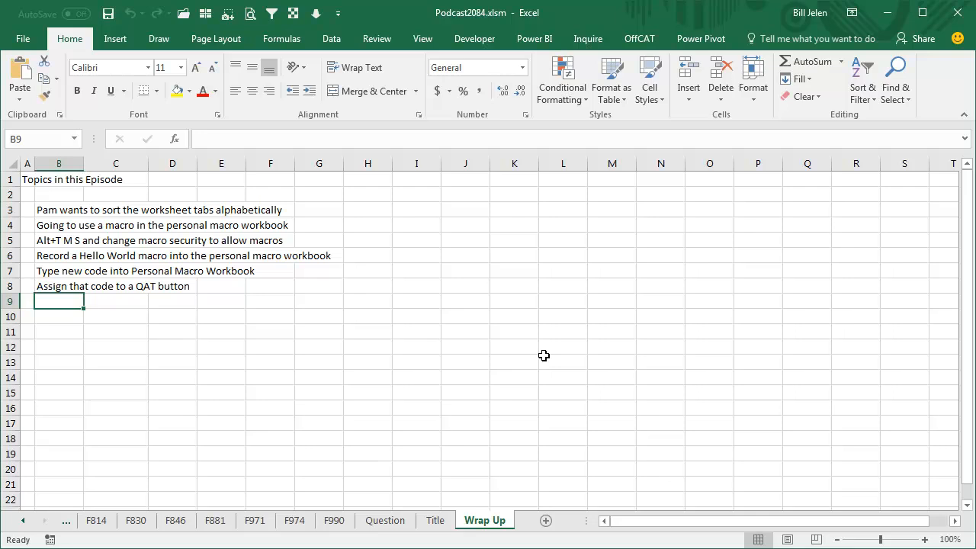
mouse_move(323, 217)
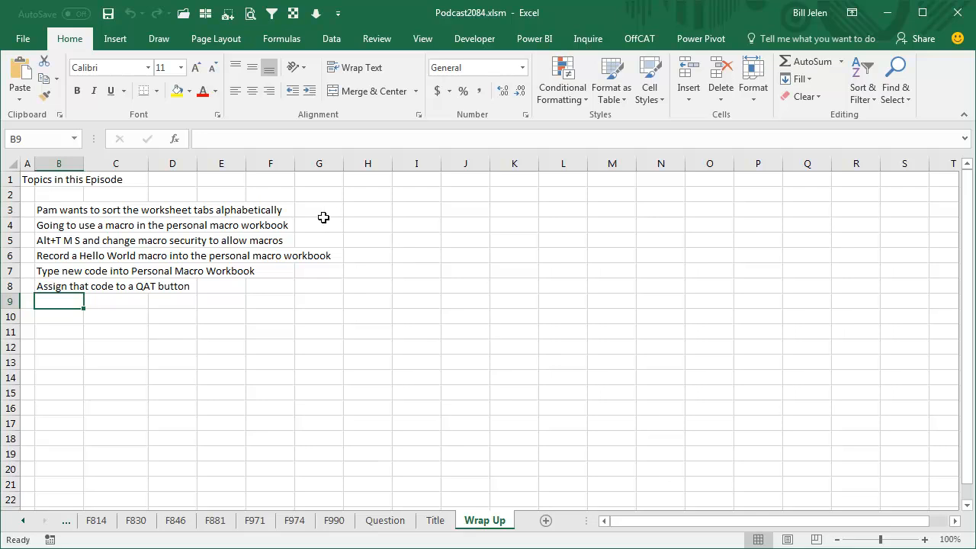
mouse_move(280, 238)
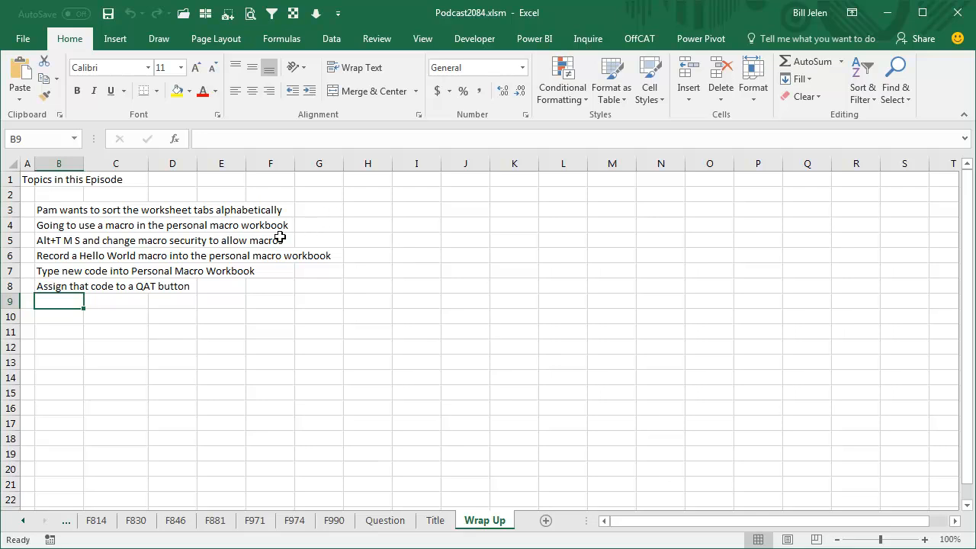
mouse_move(233, 256)
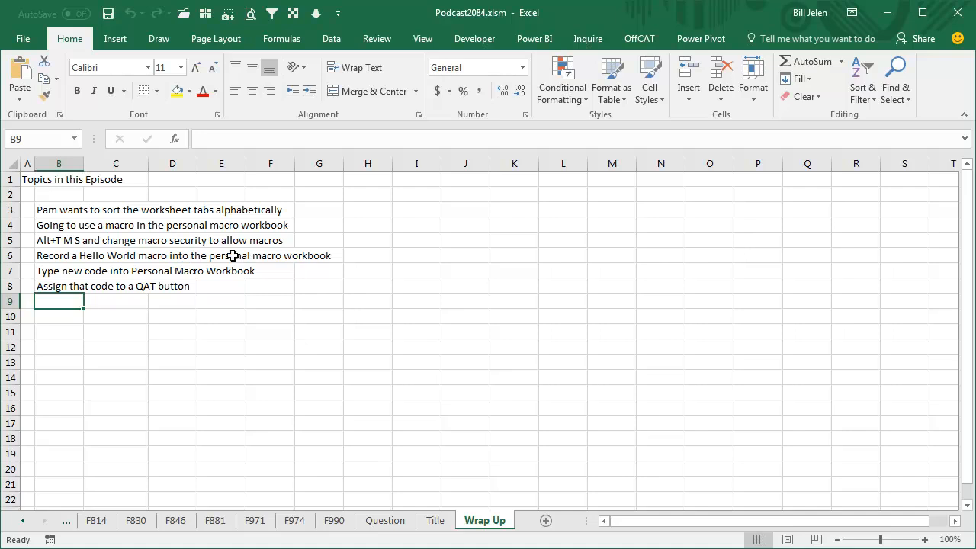